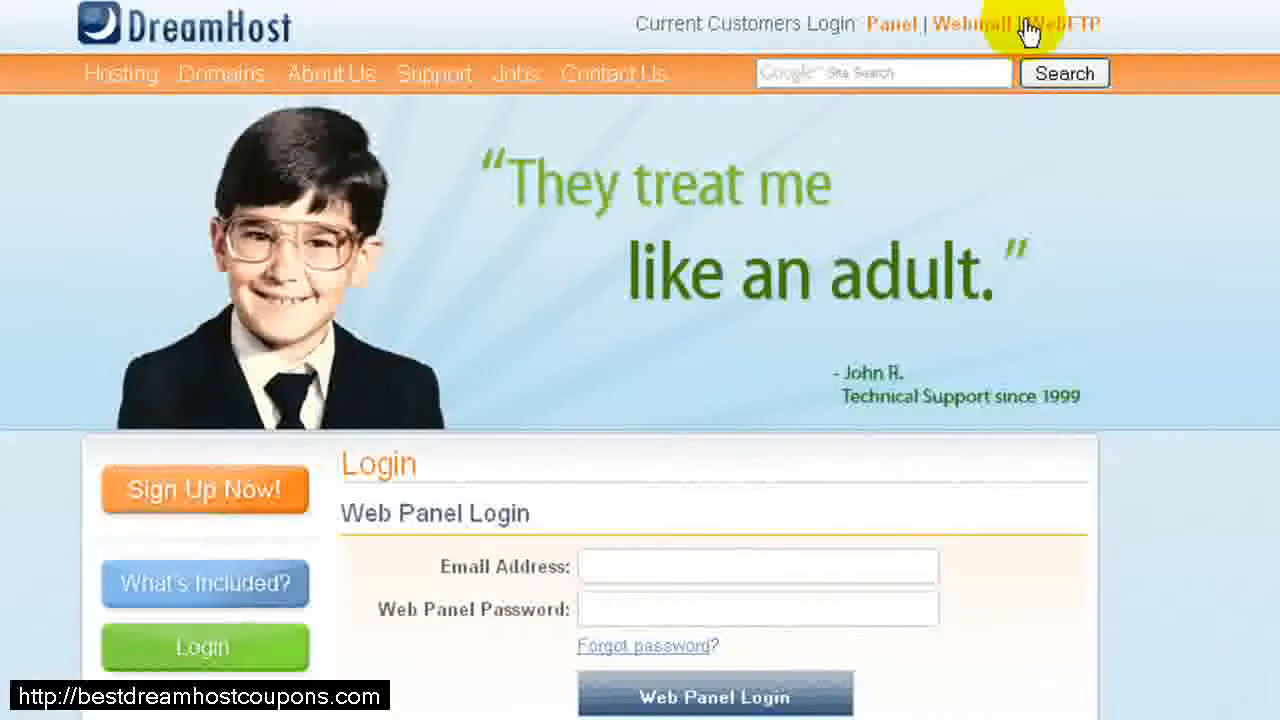
mouse_move(264, 114)
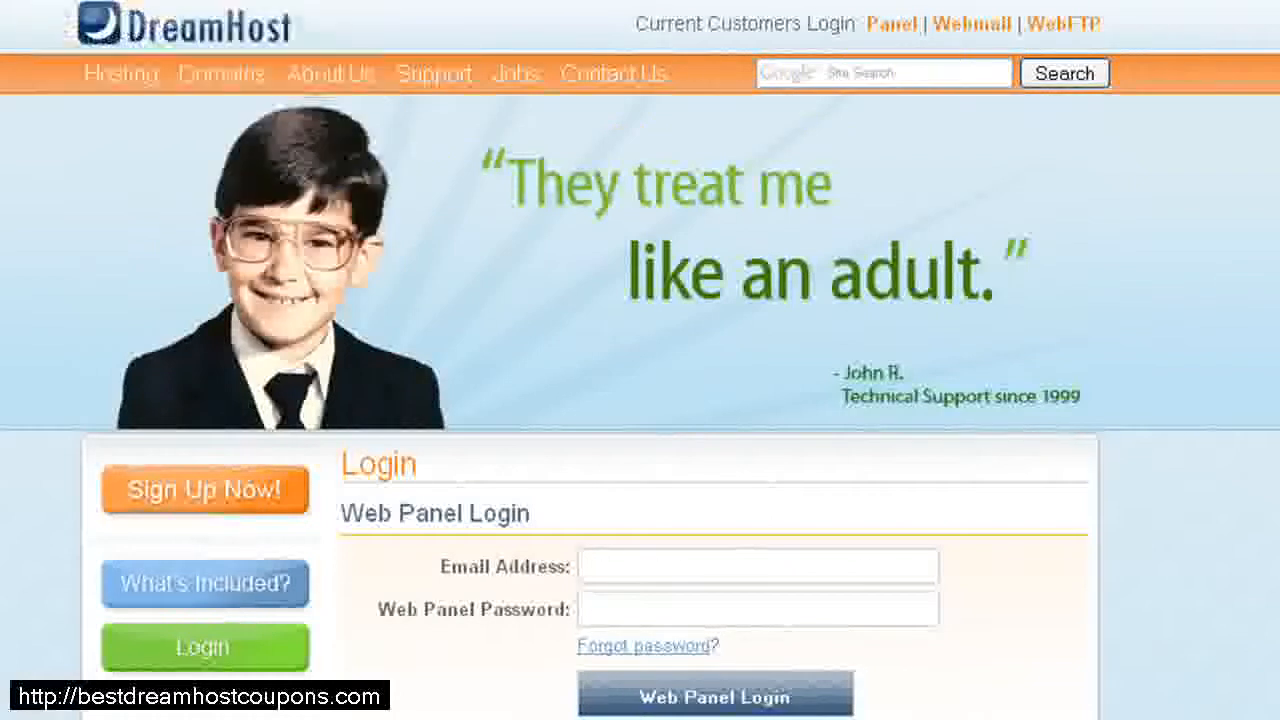
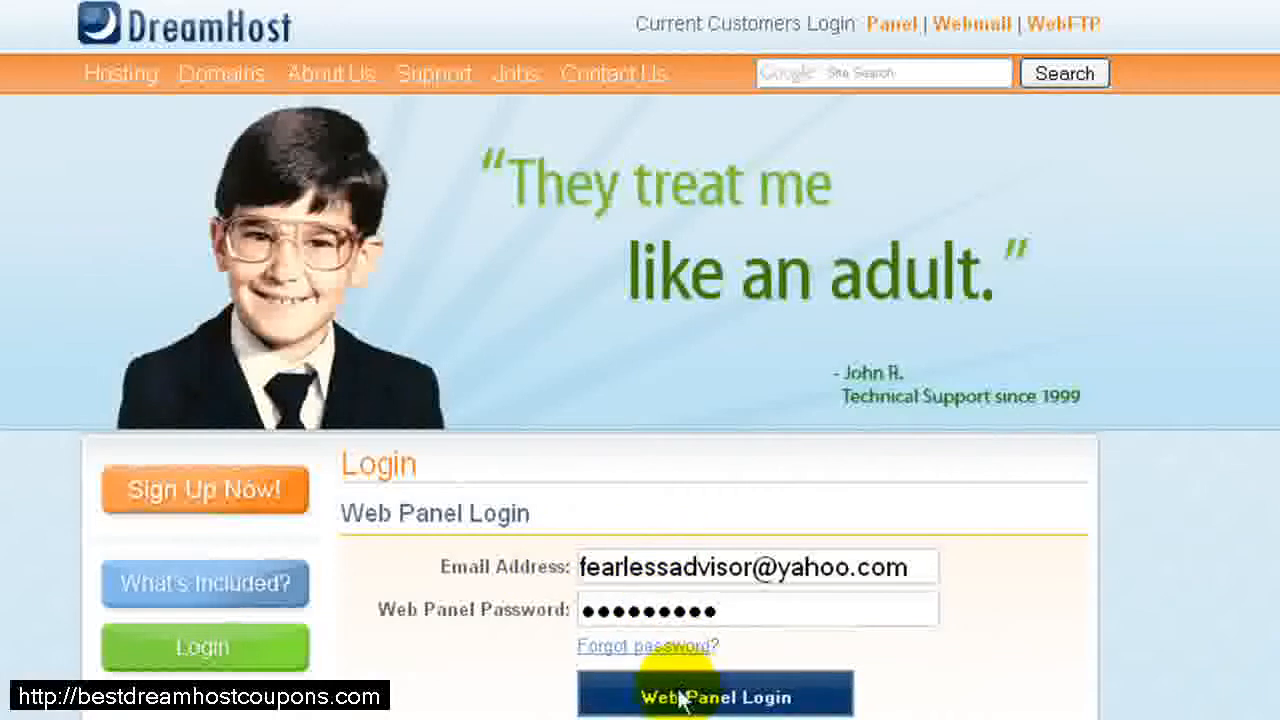
left_click(714, 692)
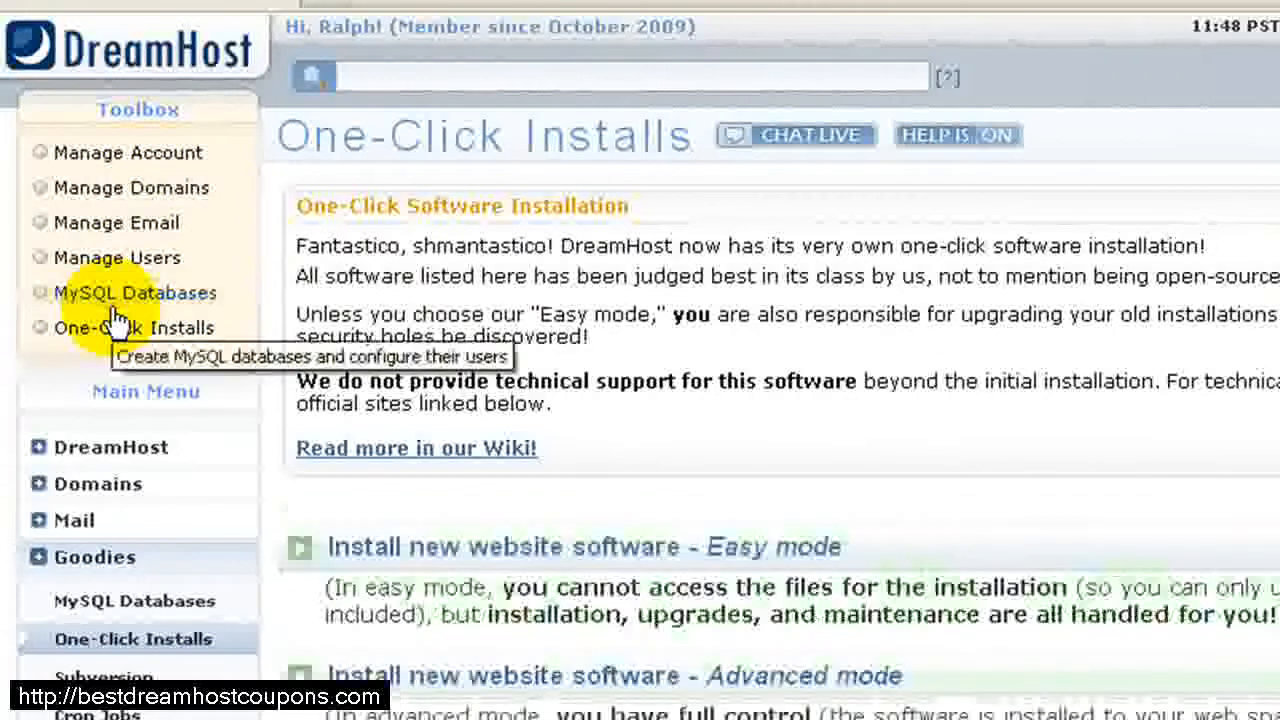
- Scroll down the One-Click Installs page to the Advanced mode install option
scroll("down", 3)
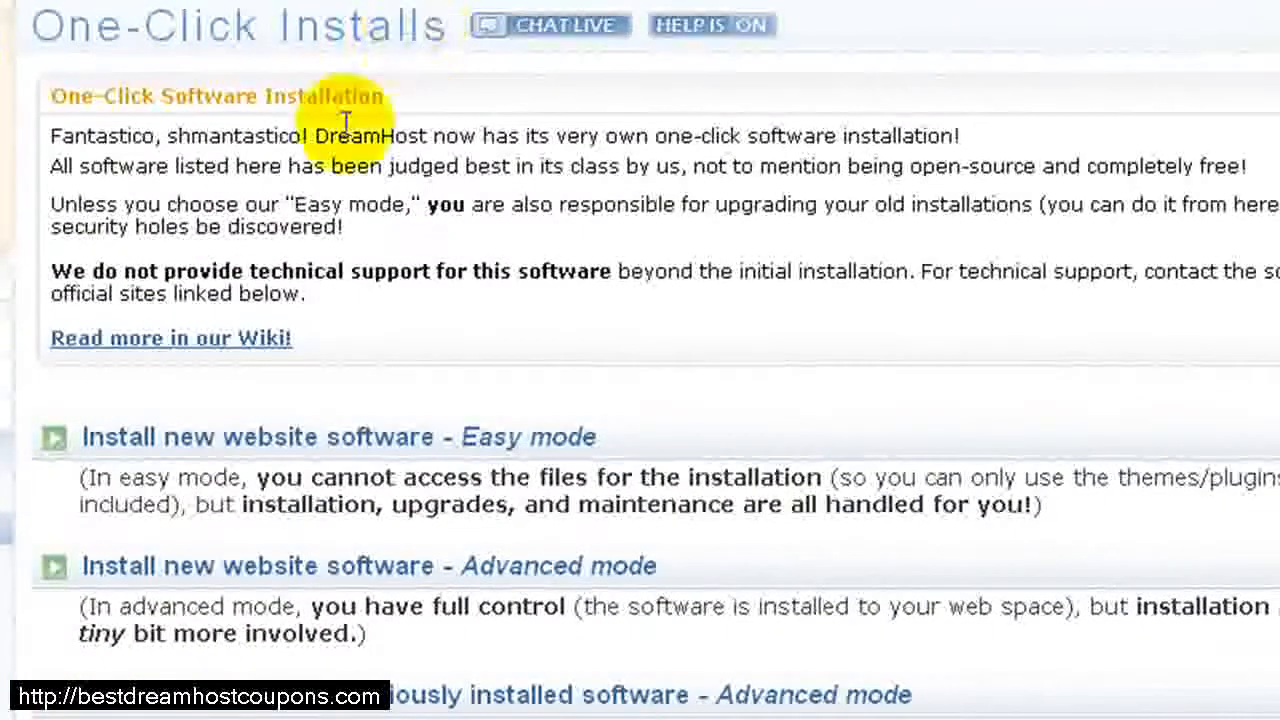
mouse_move(536, 444)
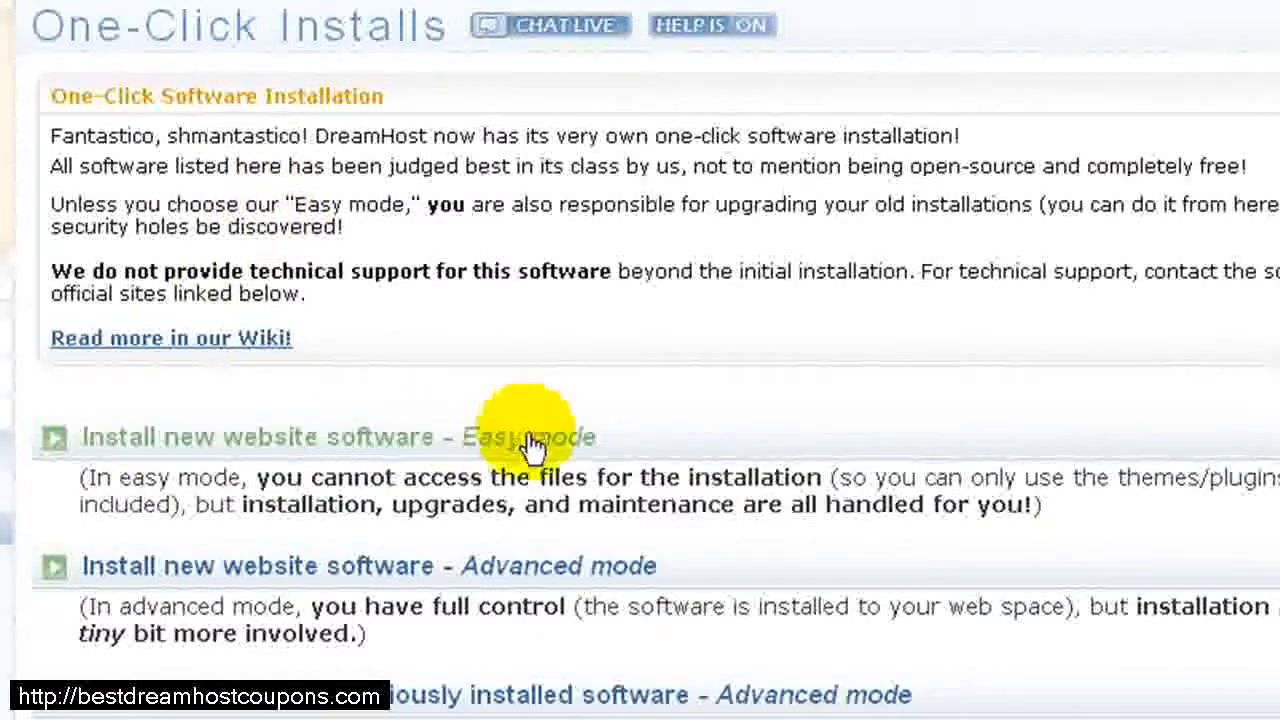
mouse_move(528, 580)
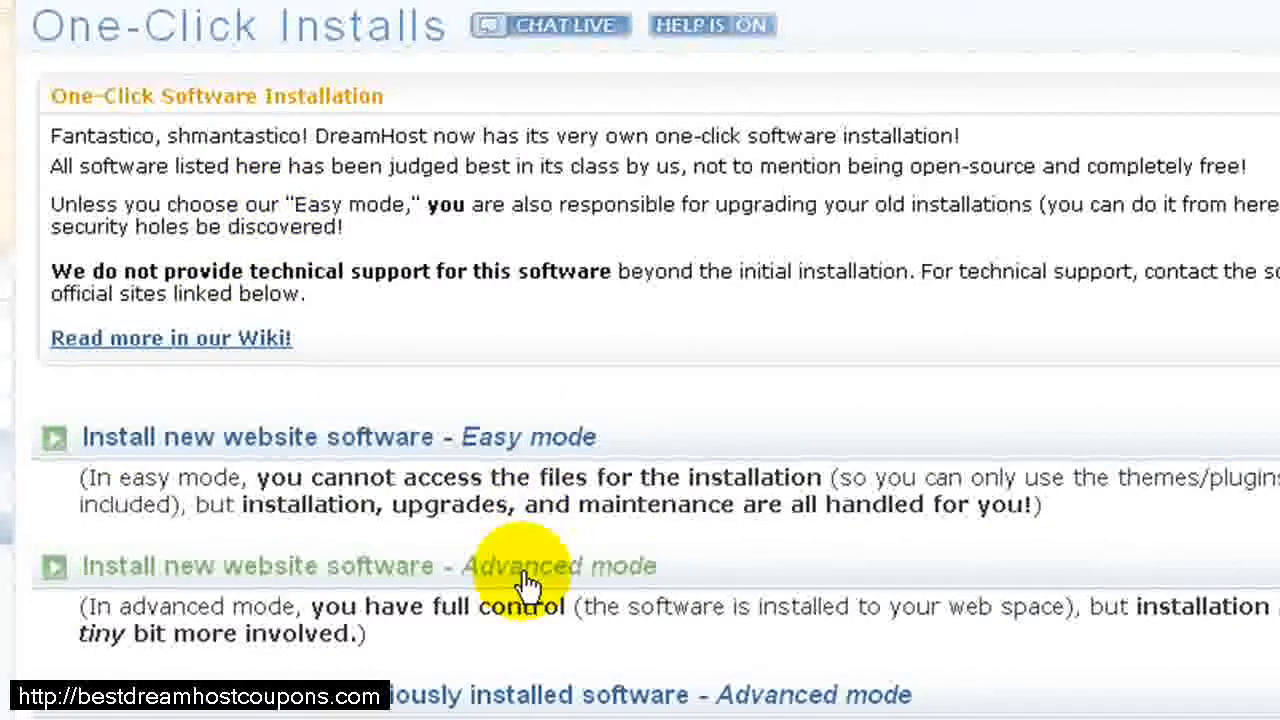
mouse_move(436, 700)
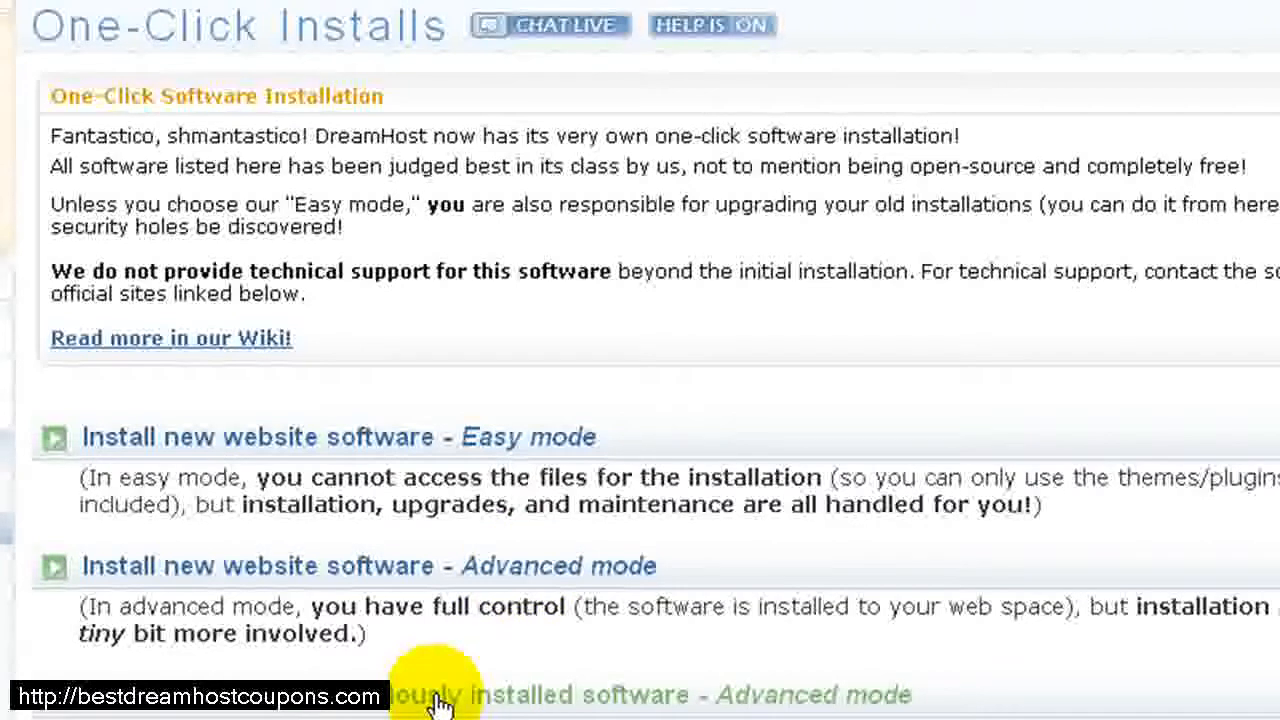
mouse_move(500, 576)
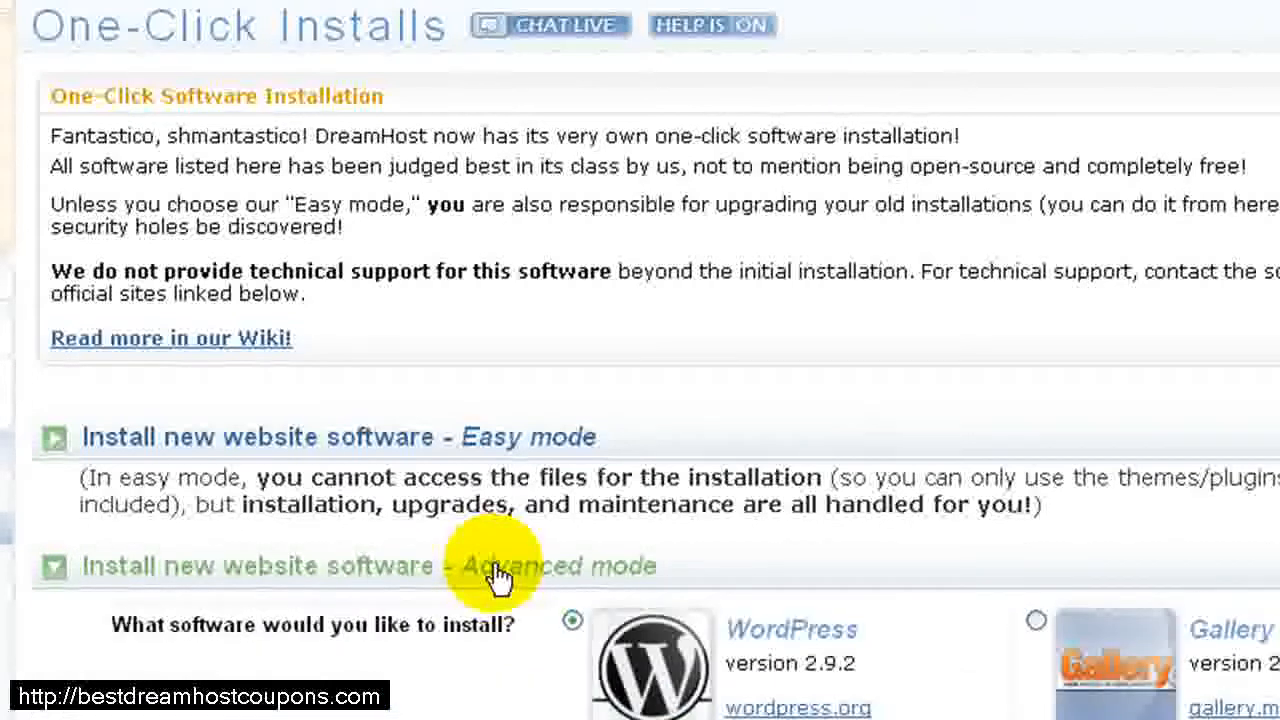
scroll("down", 3)
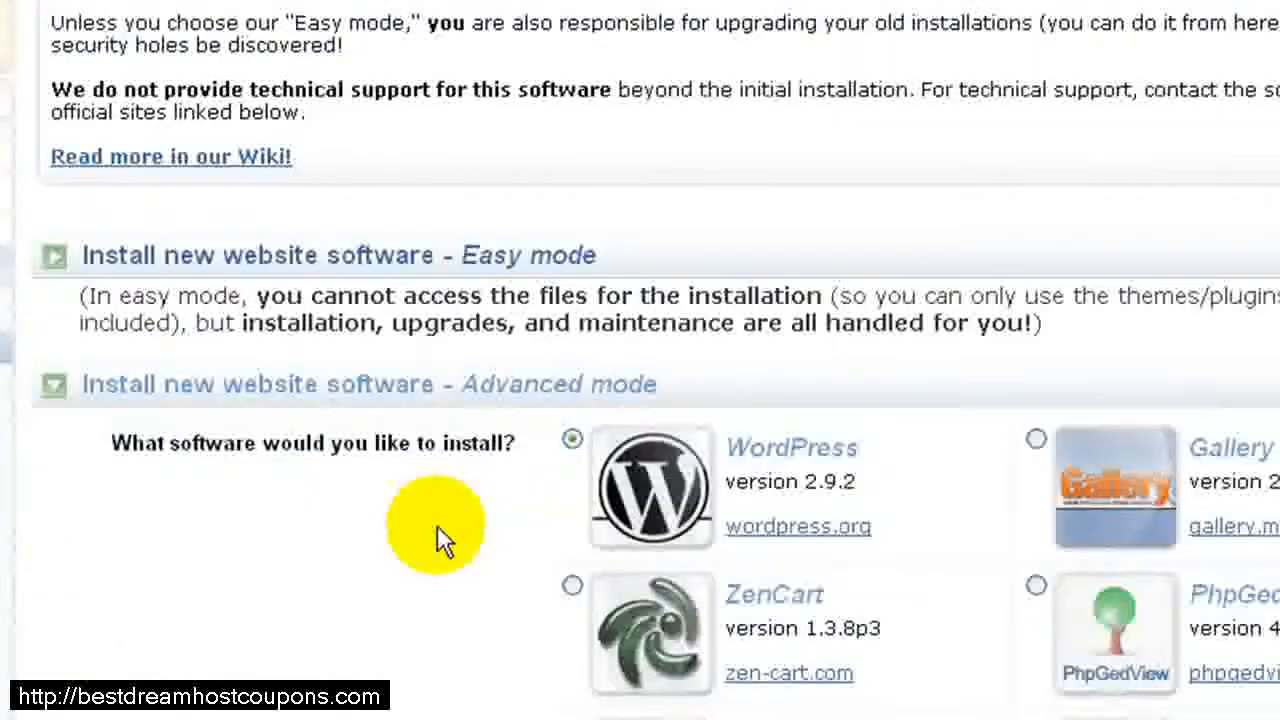
mouse_move(750, 436)
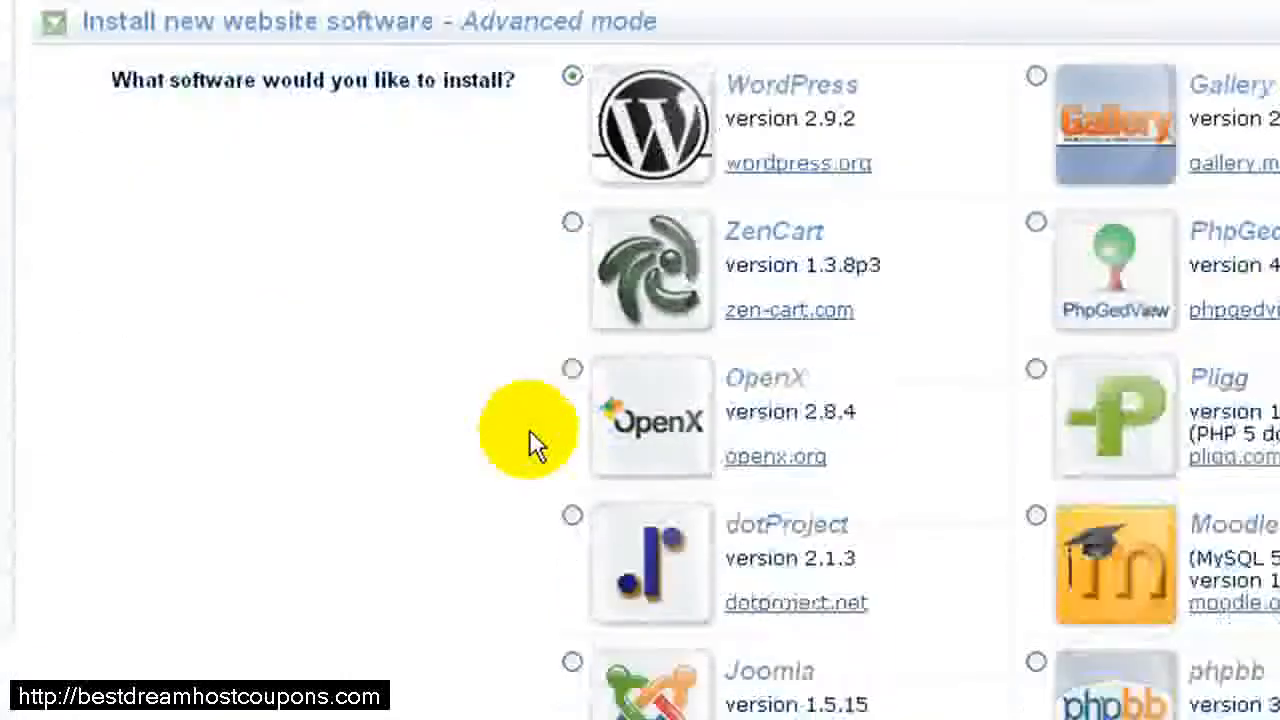
scroll("down", 3)
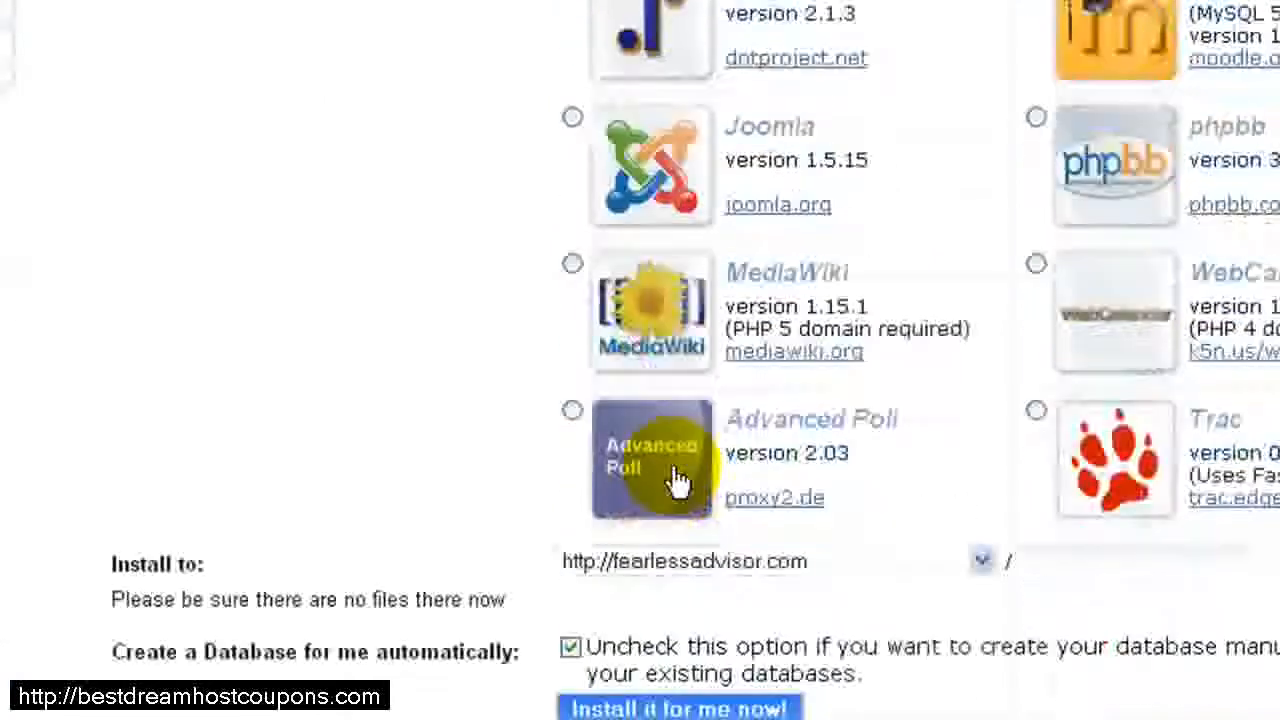
scroll("down", 3)
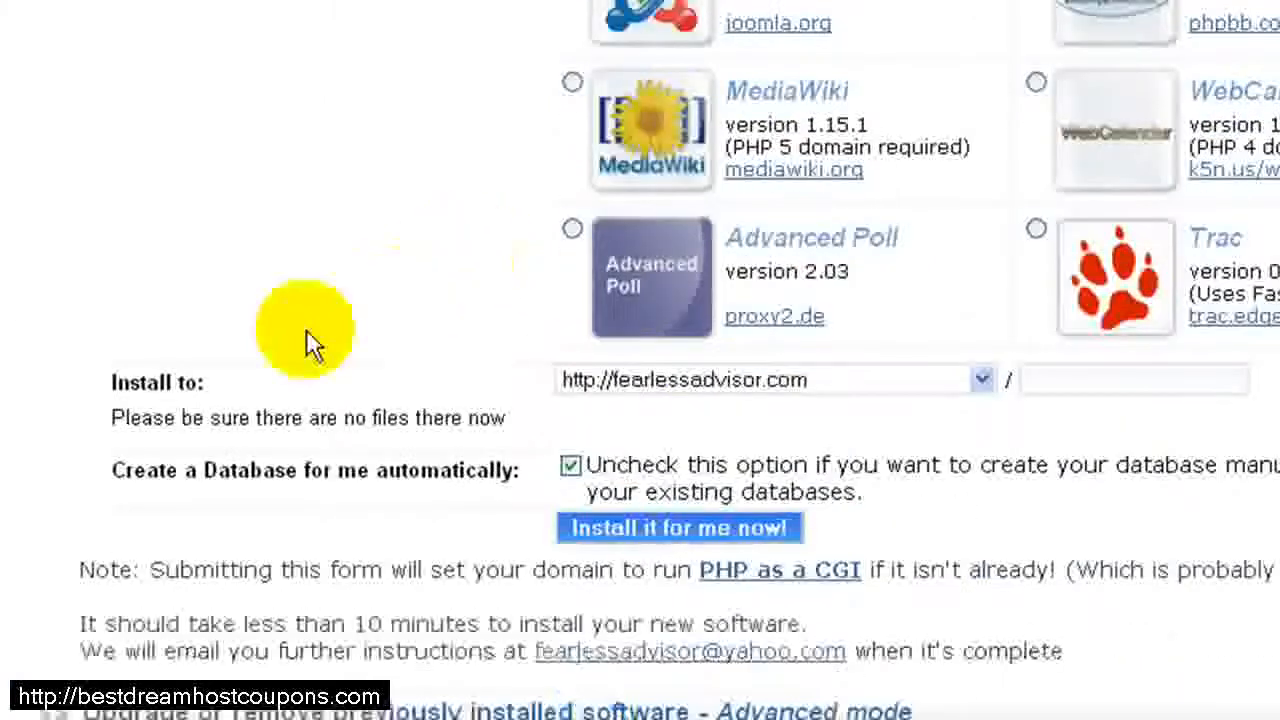
mouse_move(200, 400)
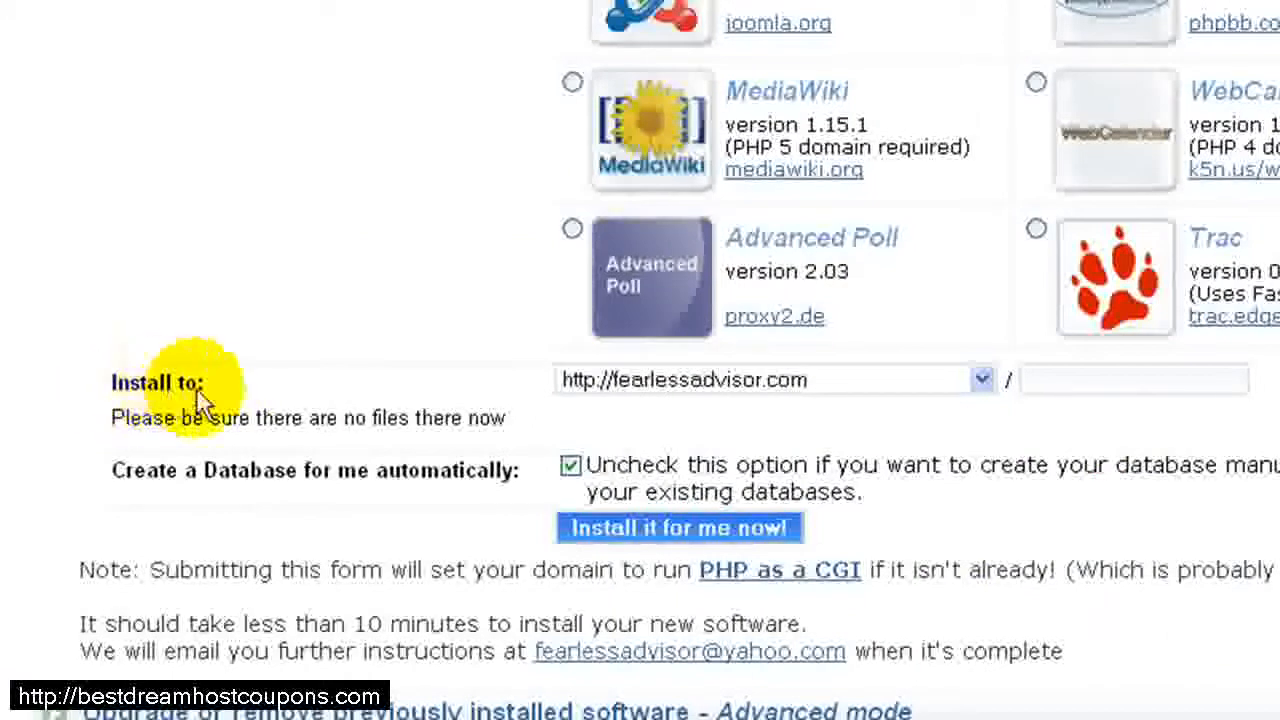
mouse_move(980, 390)
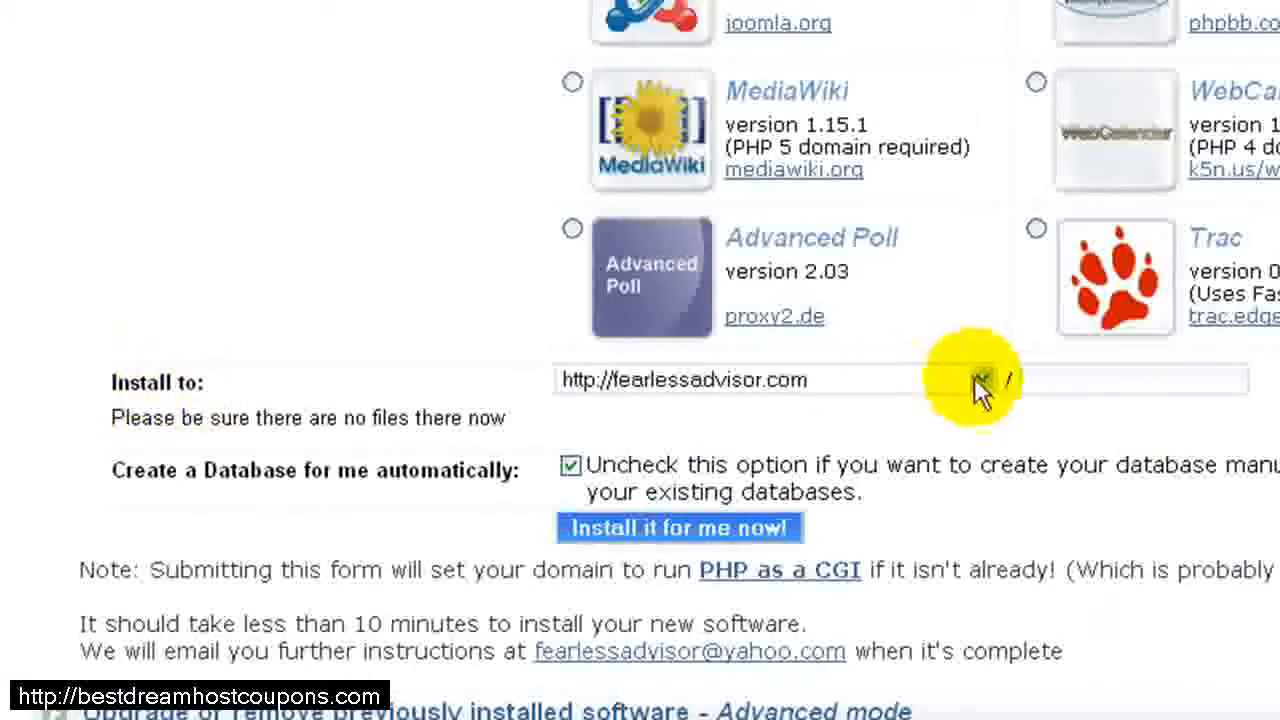
left_click(984, 380)
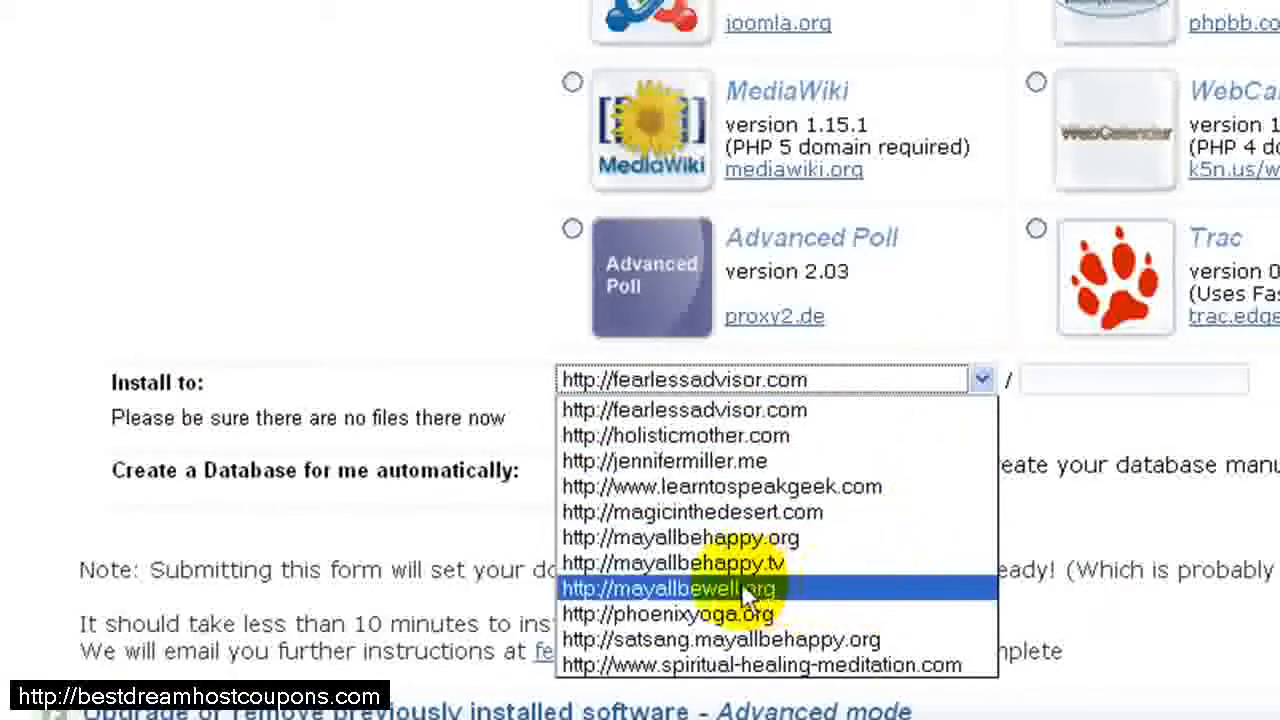
left_click(668, 588)
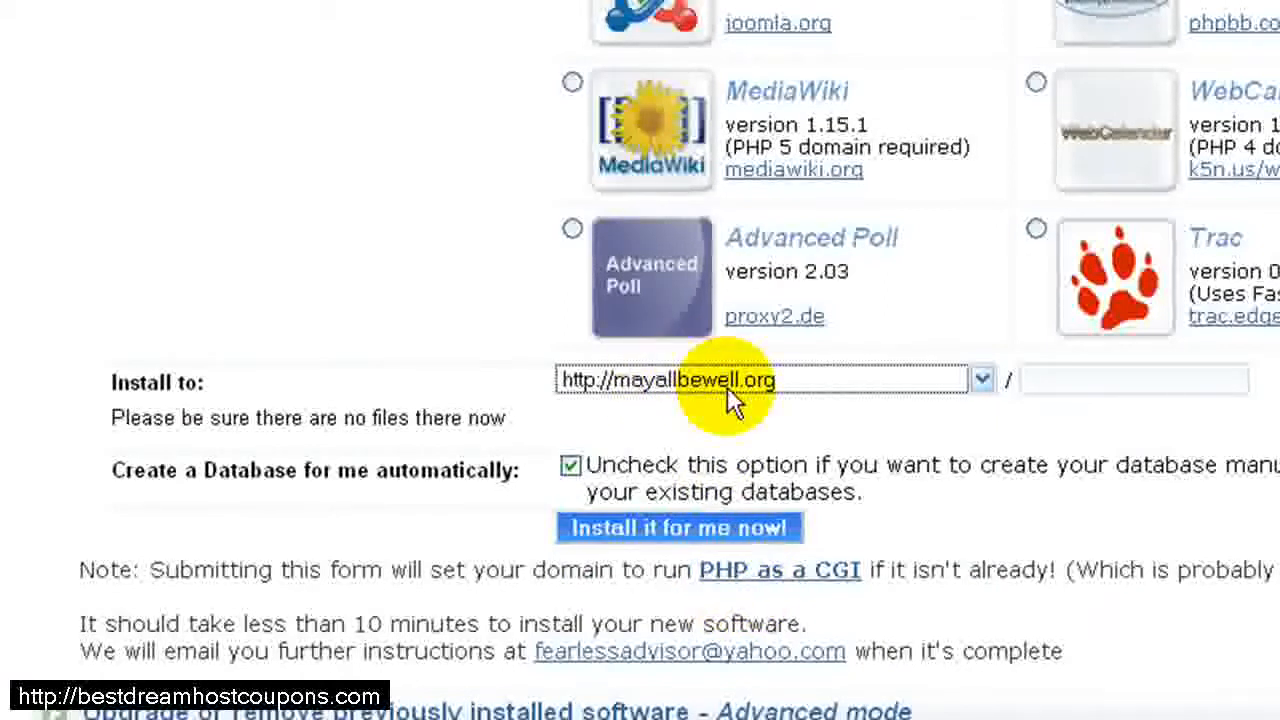
mouse_move(144, 490)
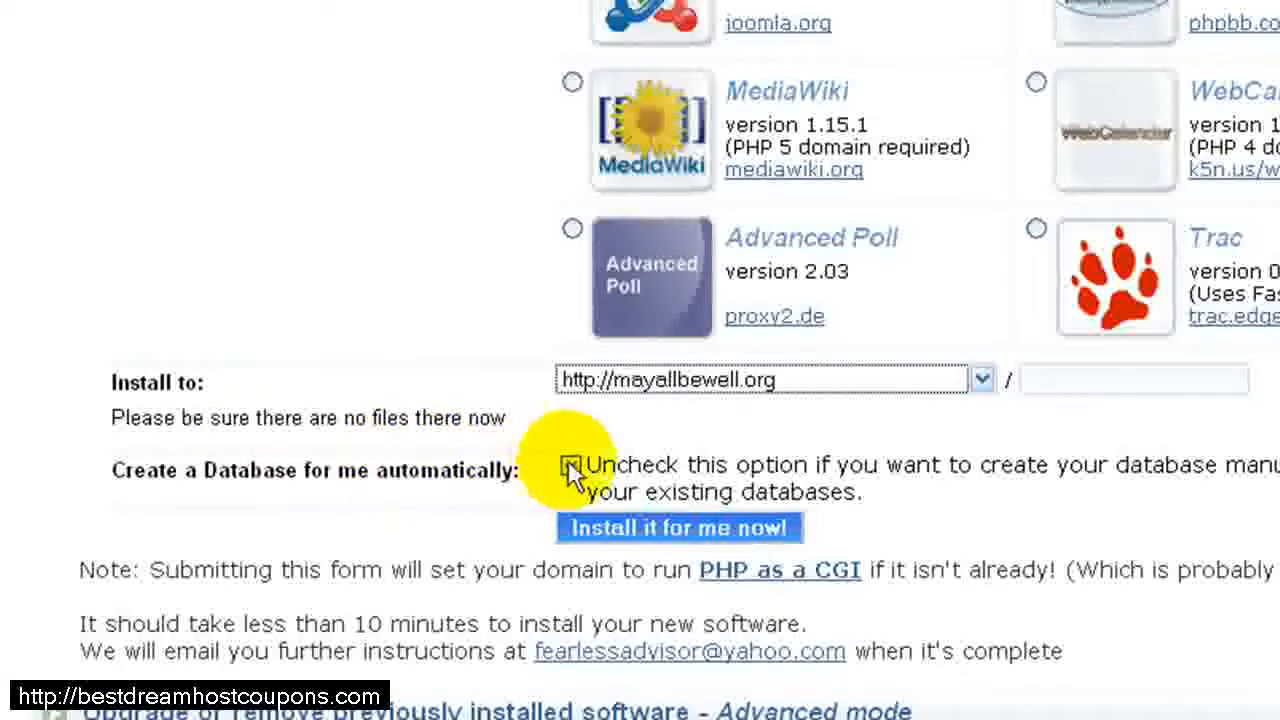
left_click(570, 466)
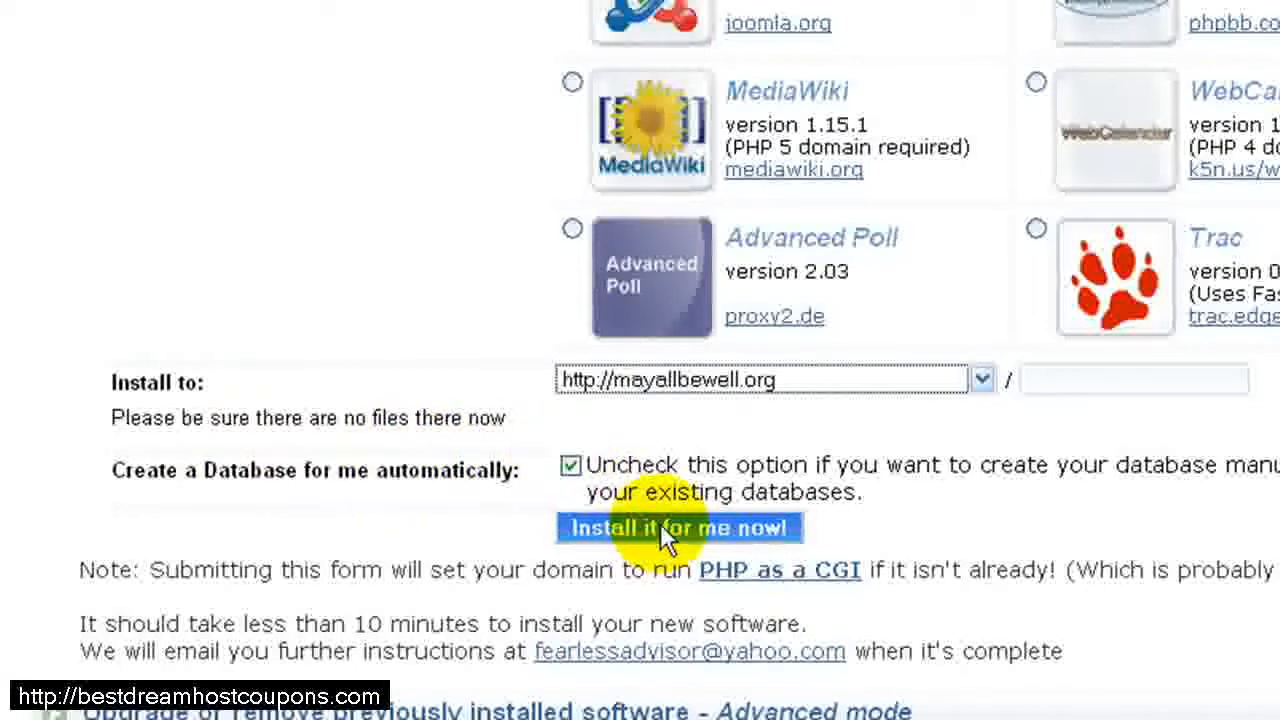
left_click(680, 528)
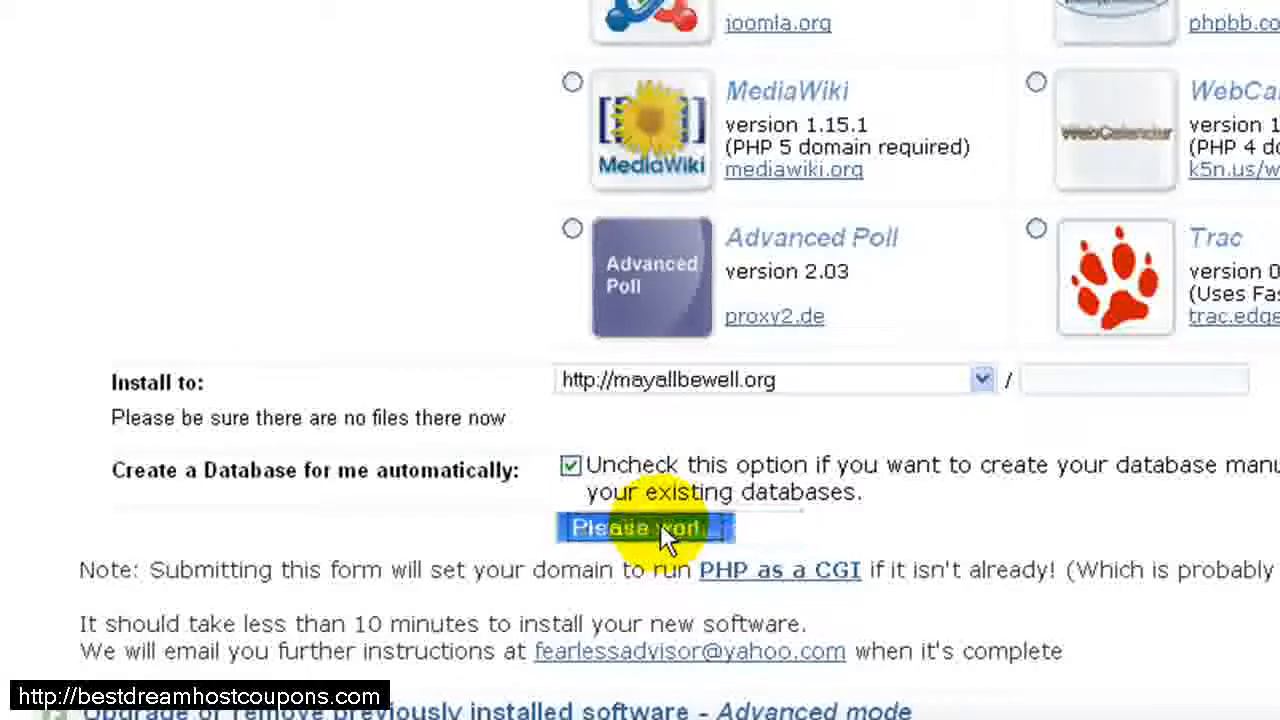
left_click(646, 528)
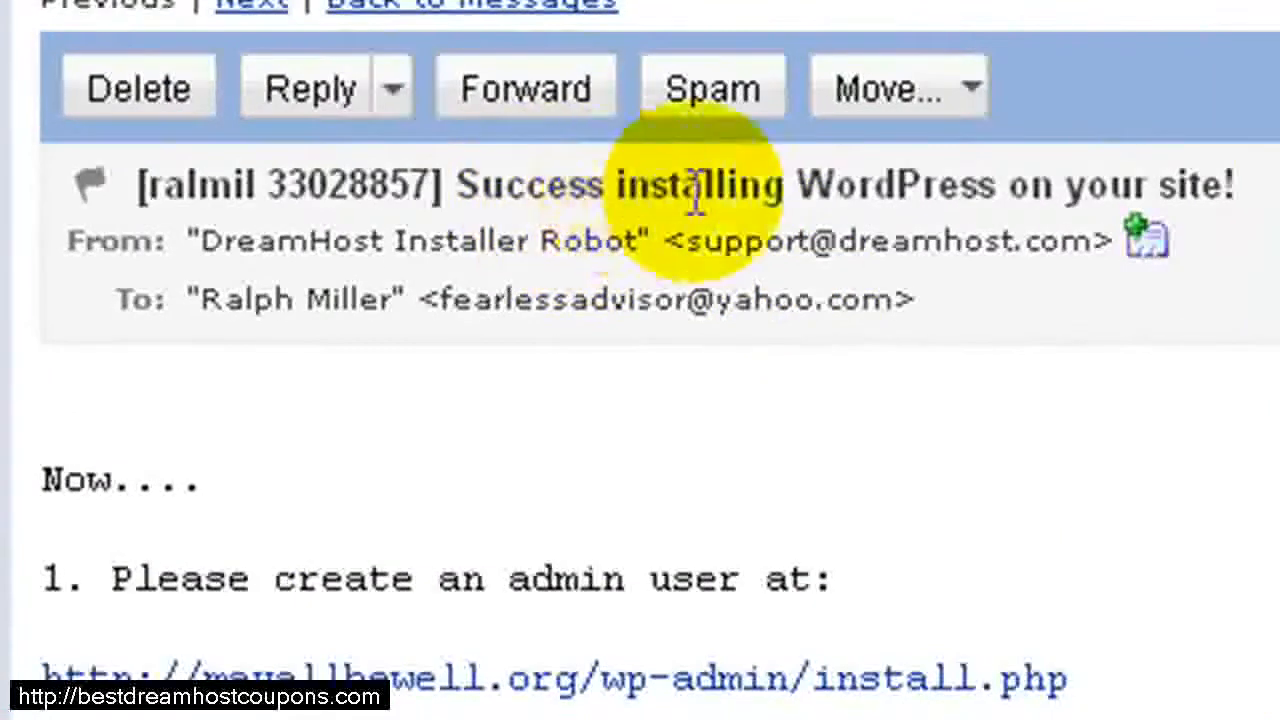
mouse_move(704, 256)
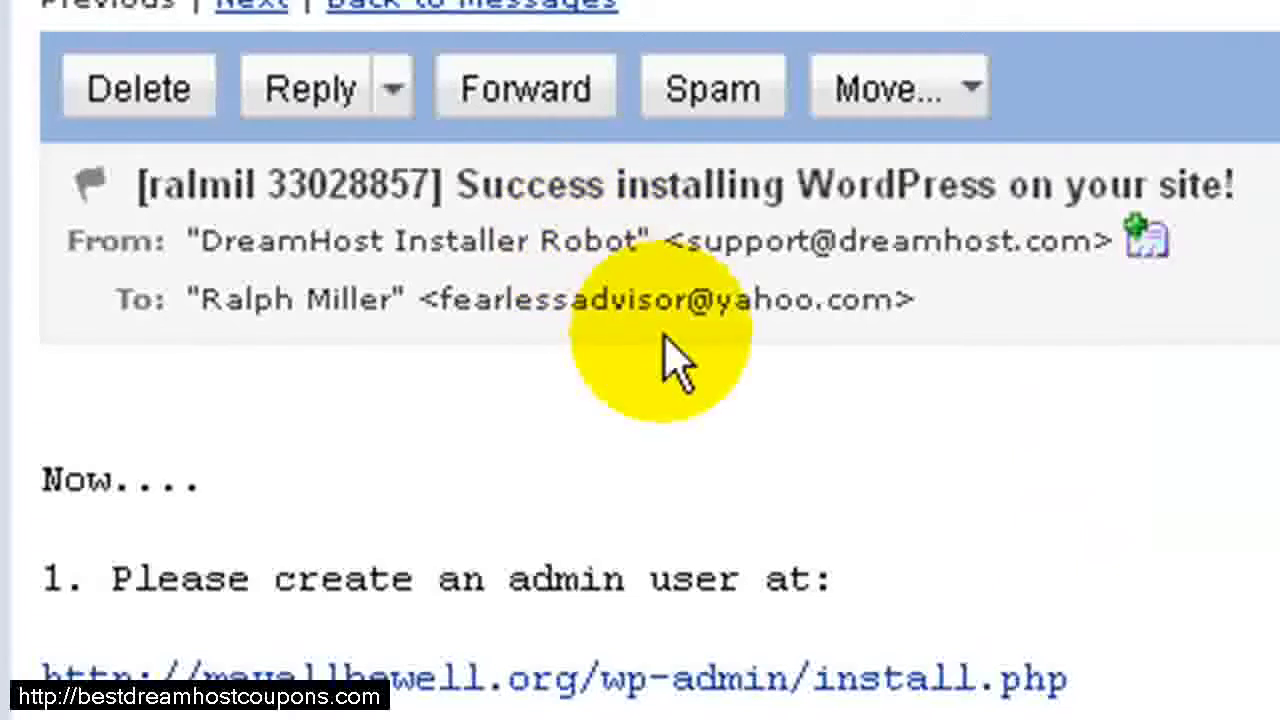
- Follow the wp-admin/install.php link in the WordPress success email
scroll("down", 3)
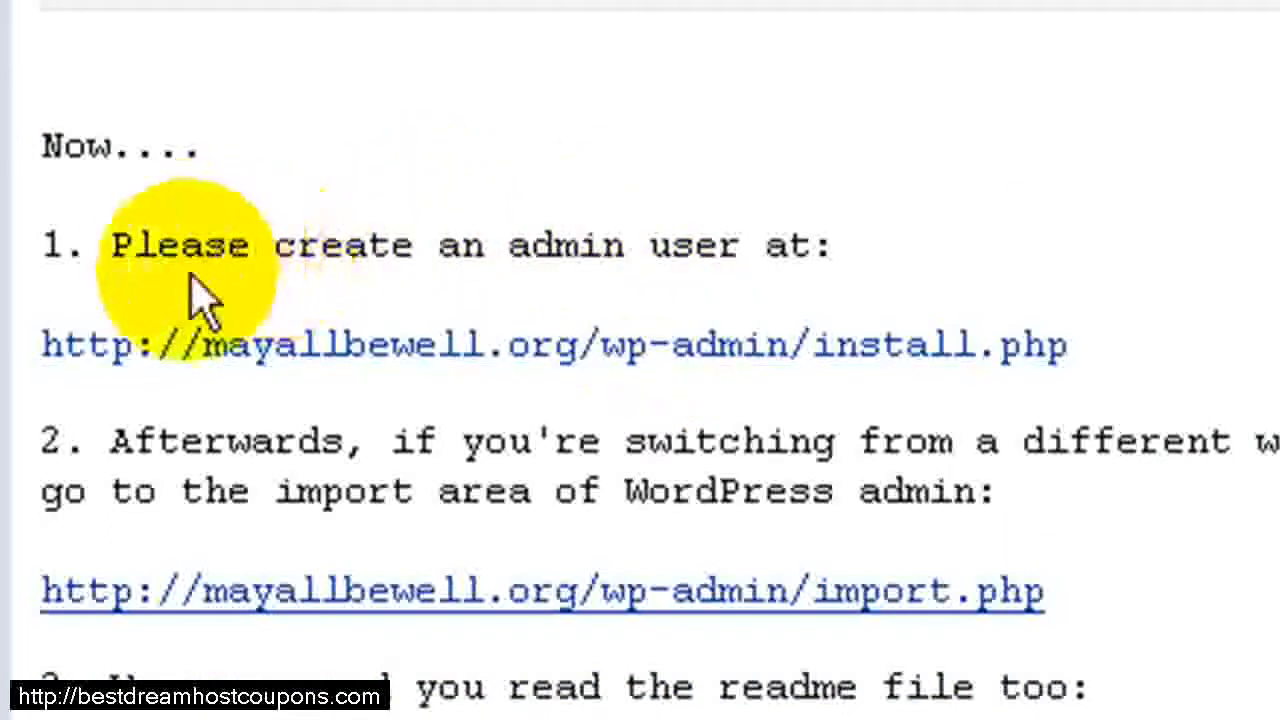
mouse_move(344, 300)
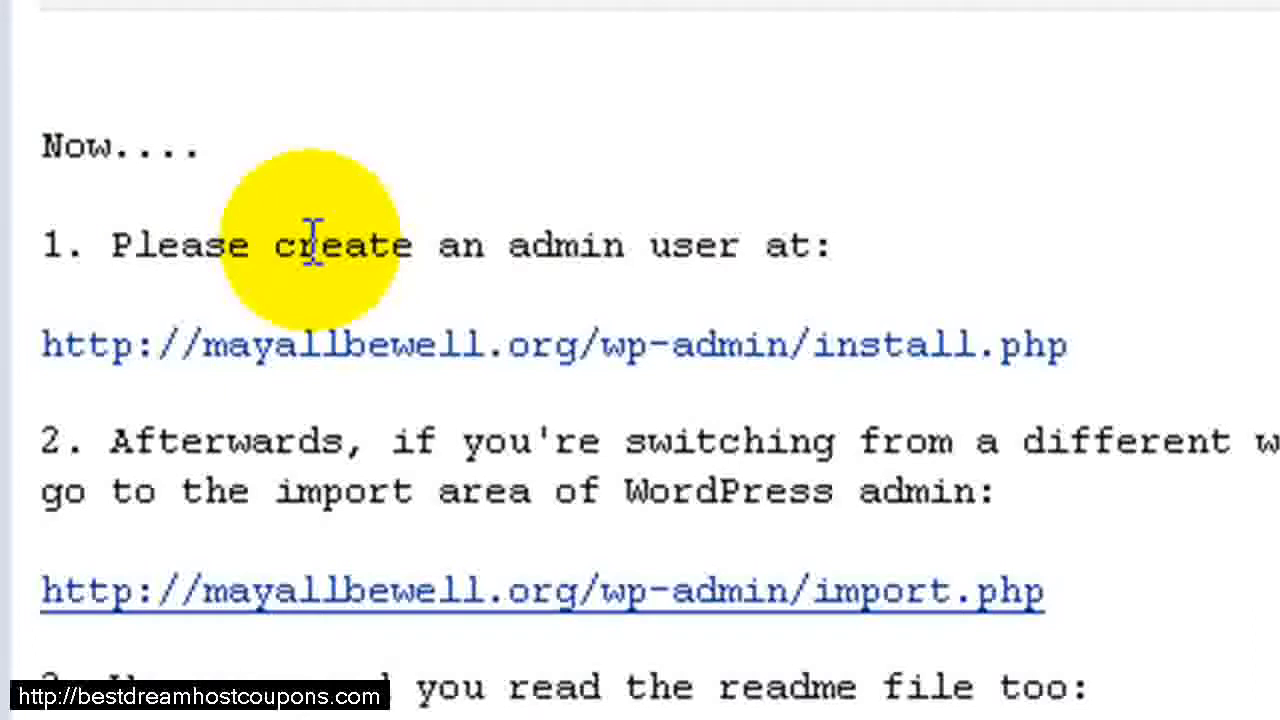
mouse_move(576, 244)
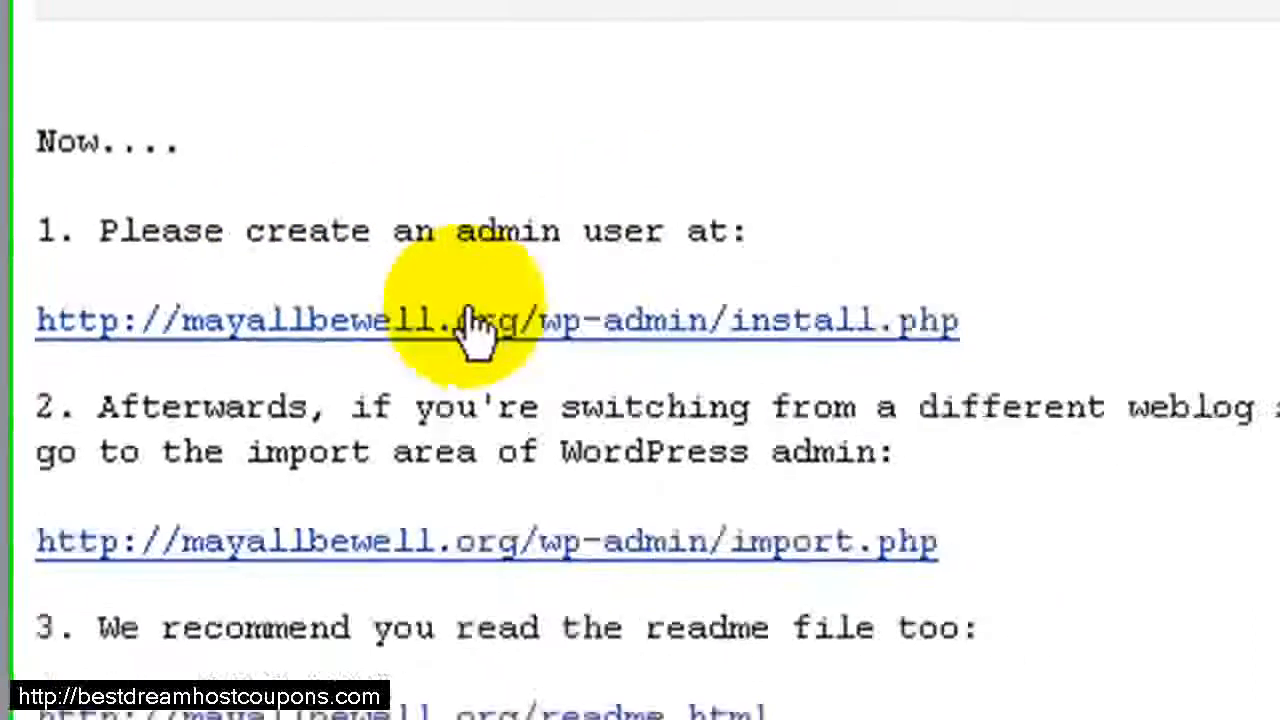
left_click(496, 320)
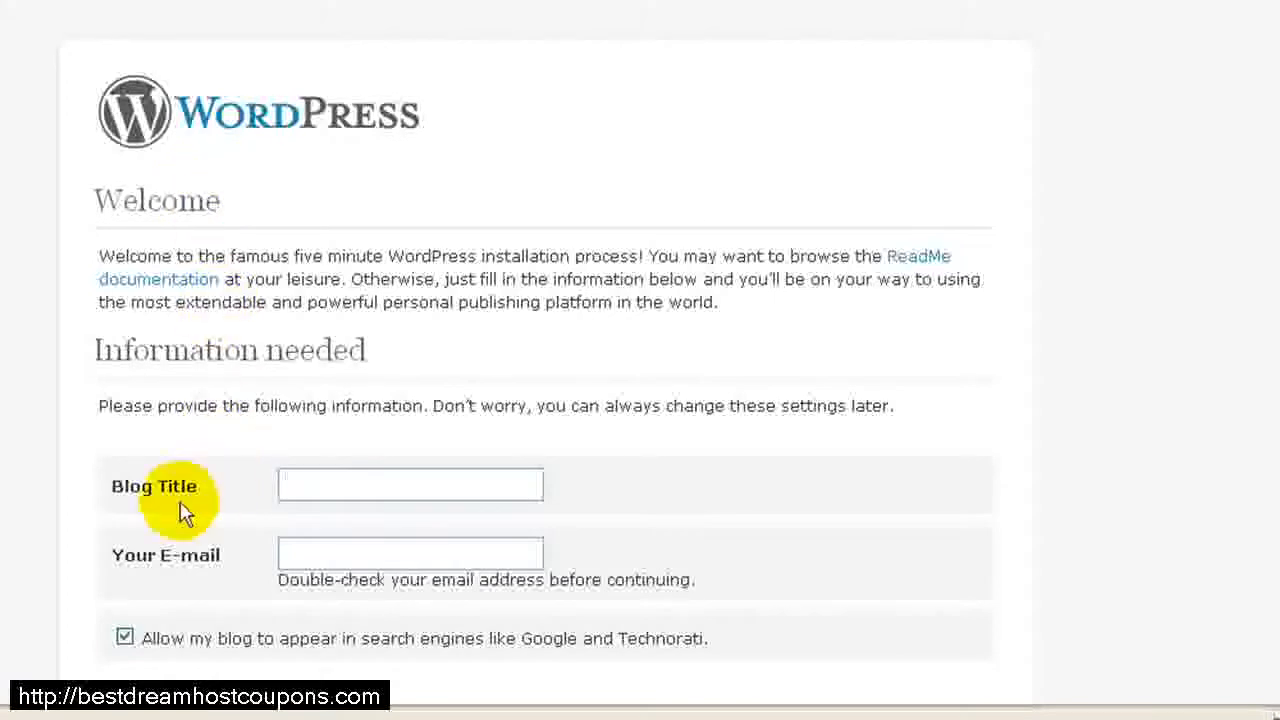
left_click(410, 486)
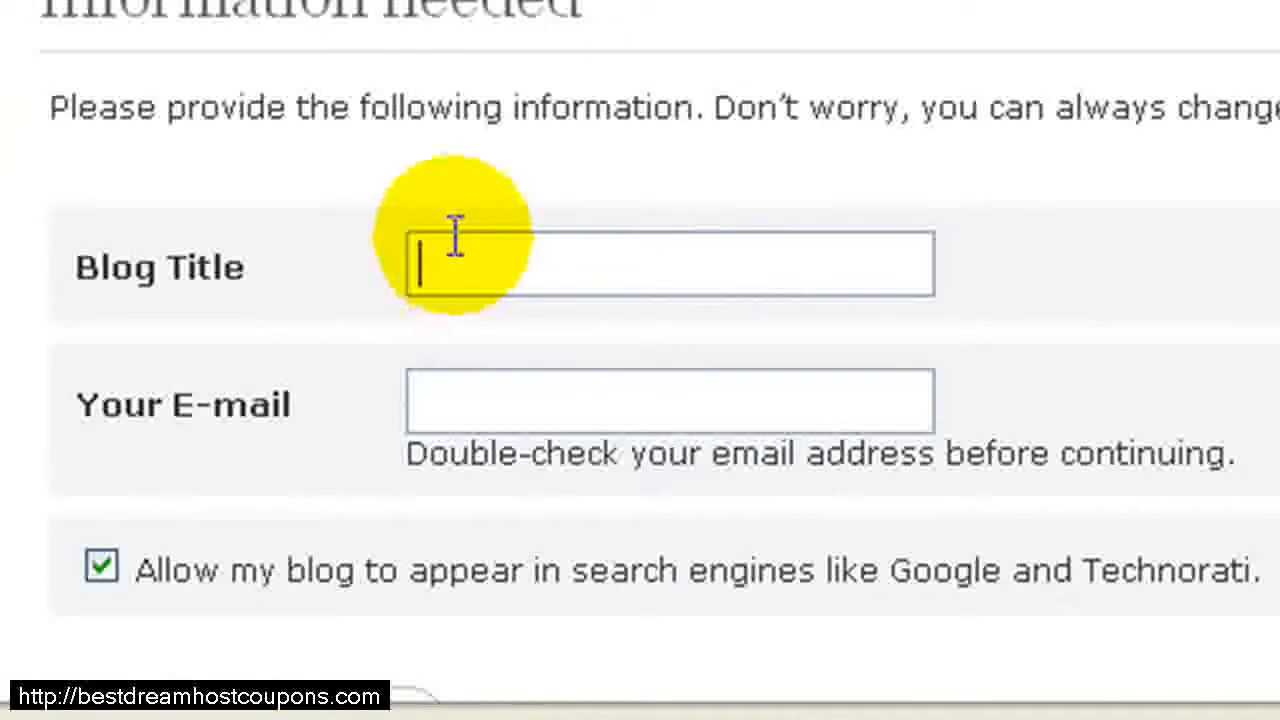
type("May All Be Well")
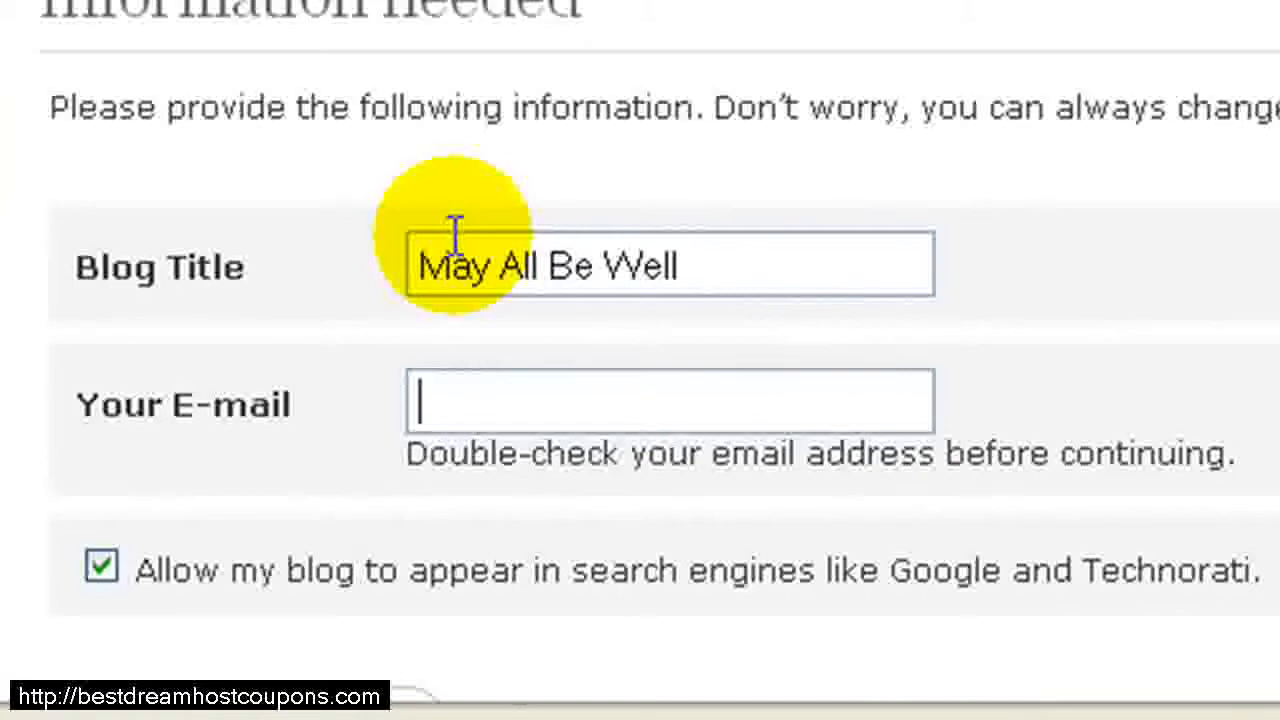
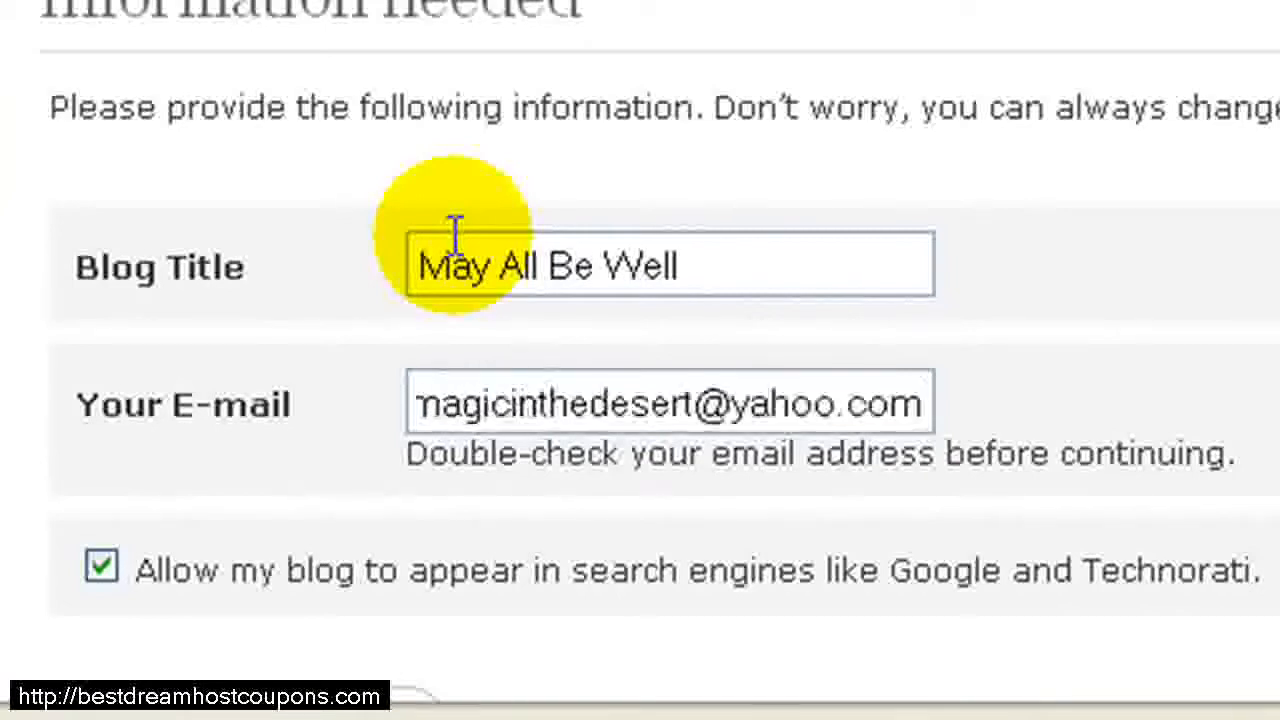
scroll("down", 3)
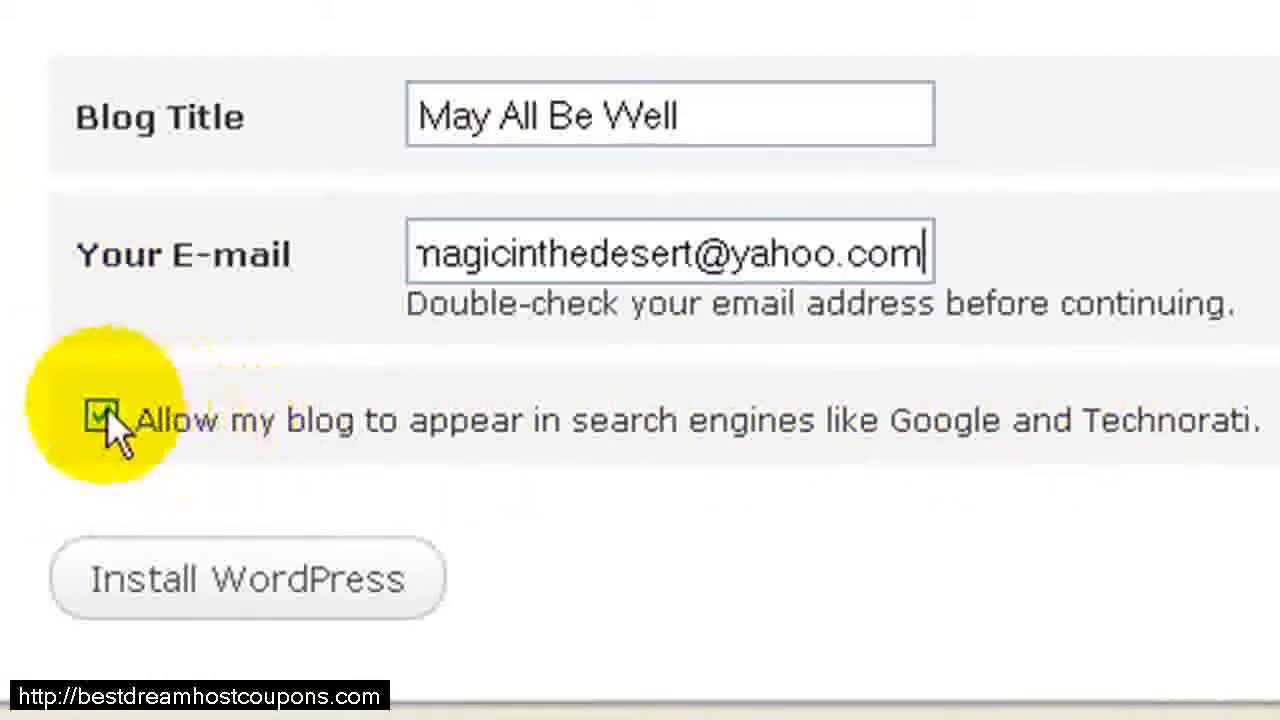
mouse_move(260, 590)
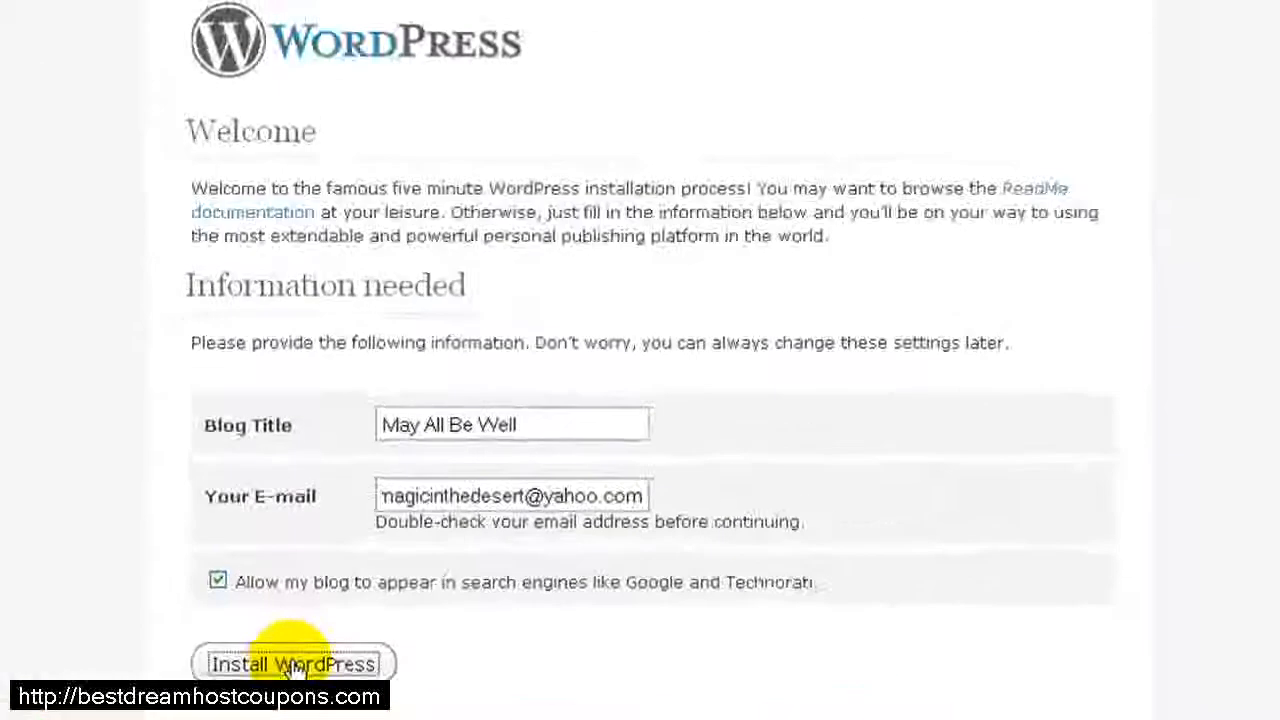
left_click(292, 664)
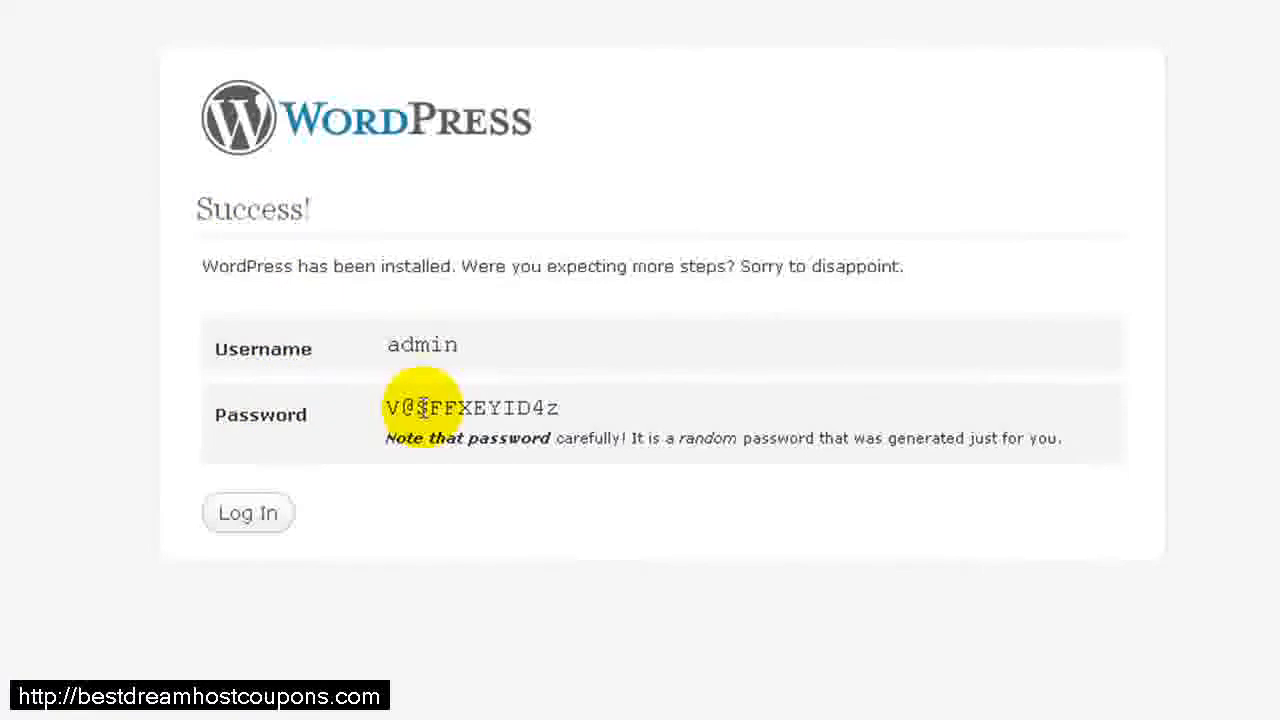
mouse_move(424, 398)
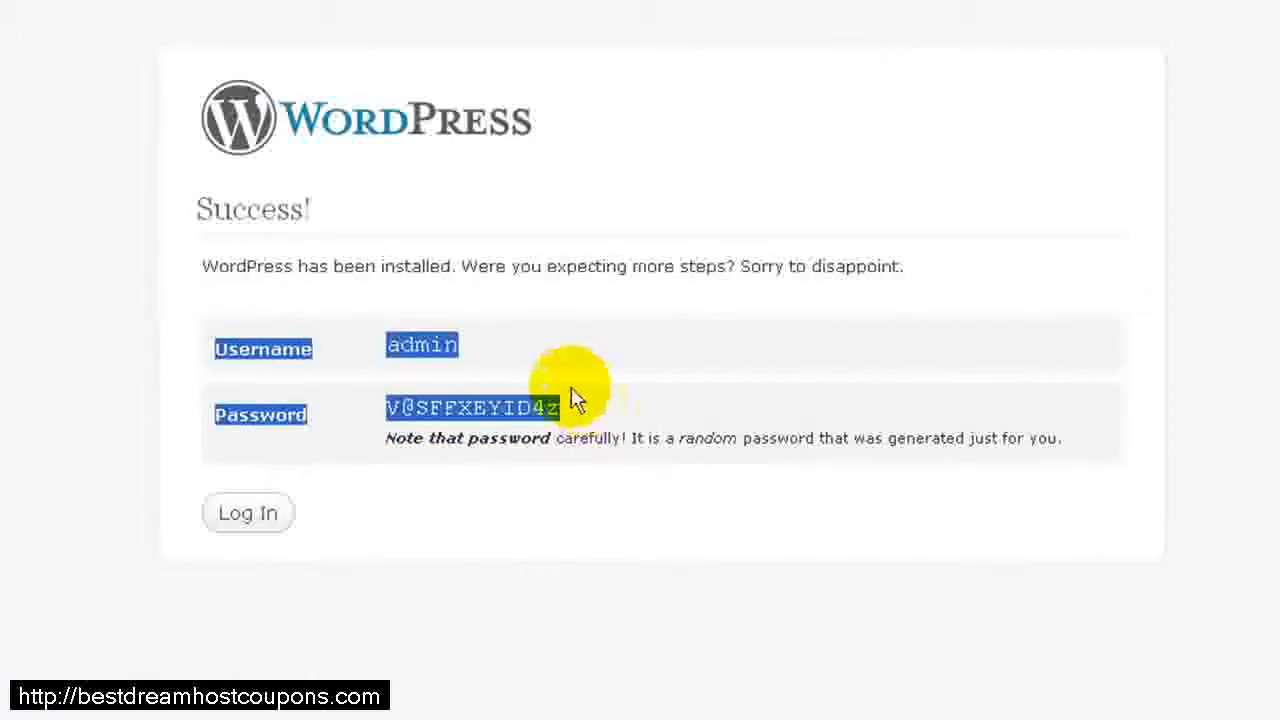
mouse_move(568, 392)
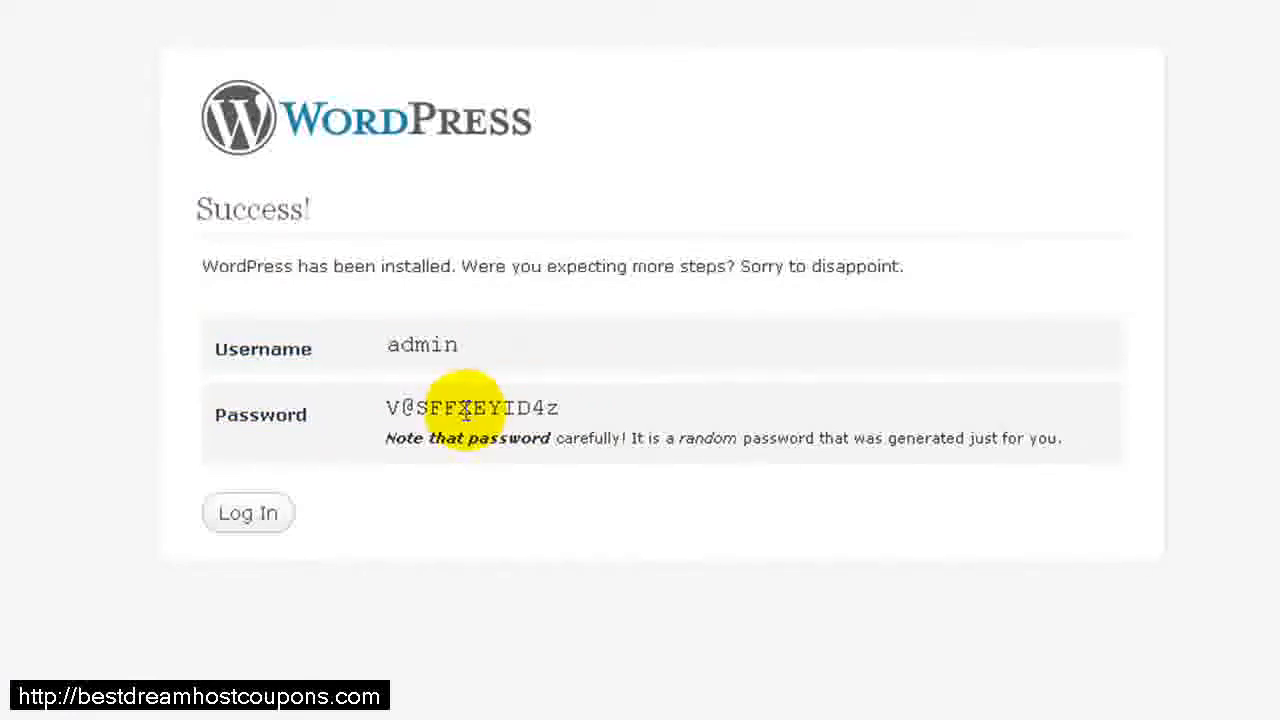
mouse_move(390, 414)
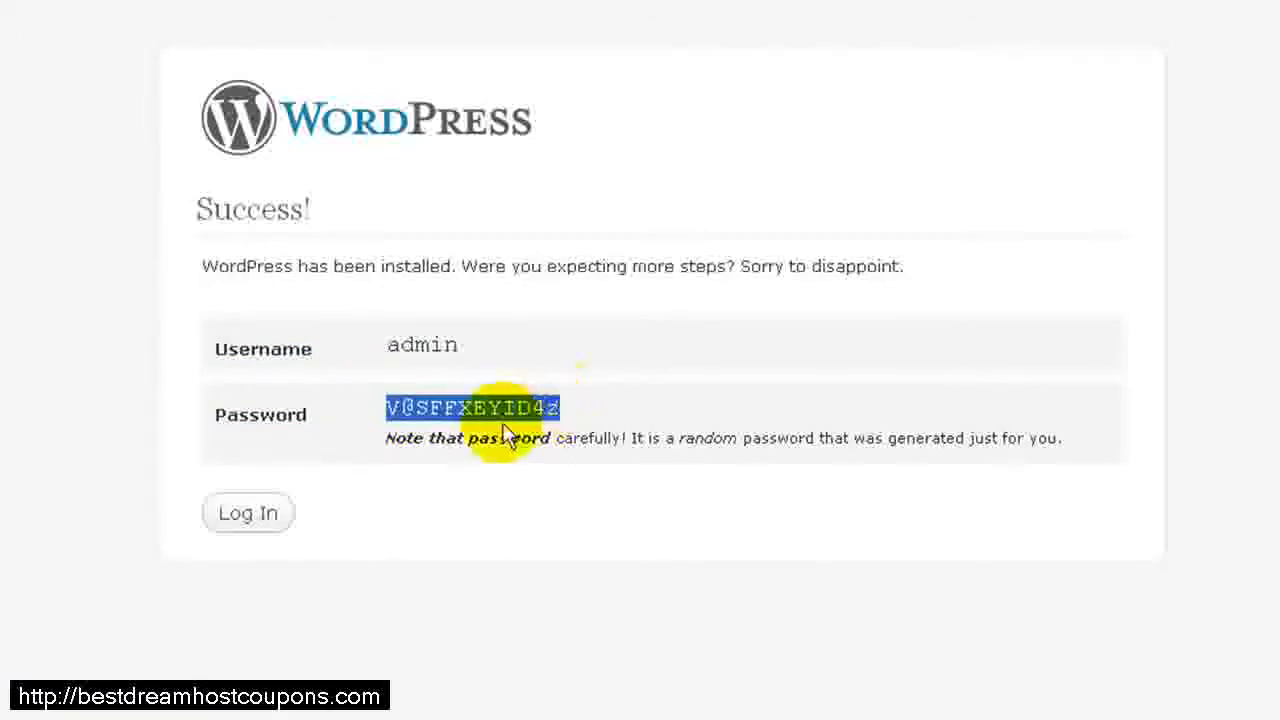
mouse_move(290, 490)
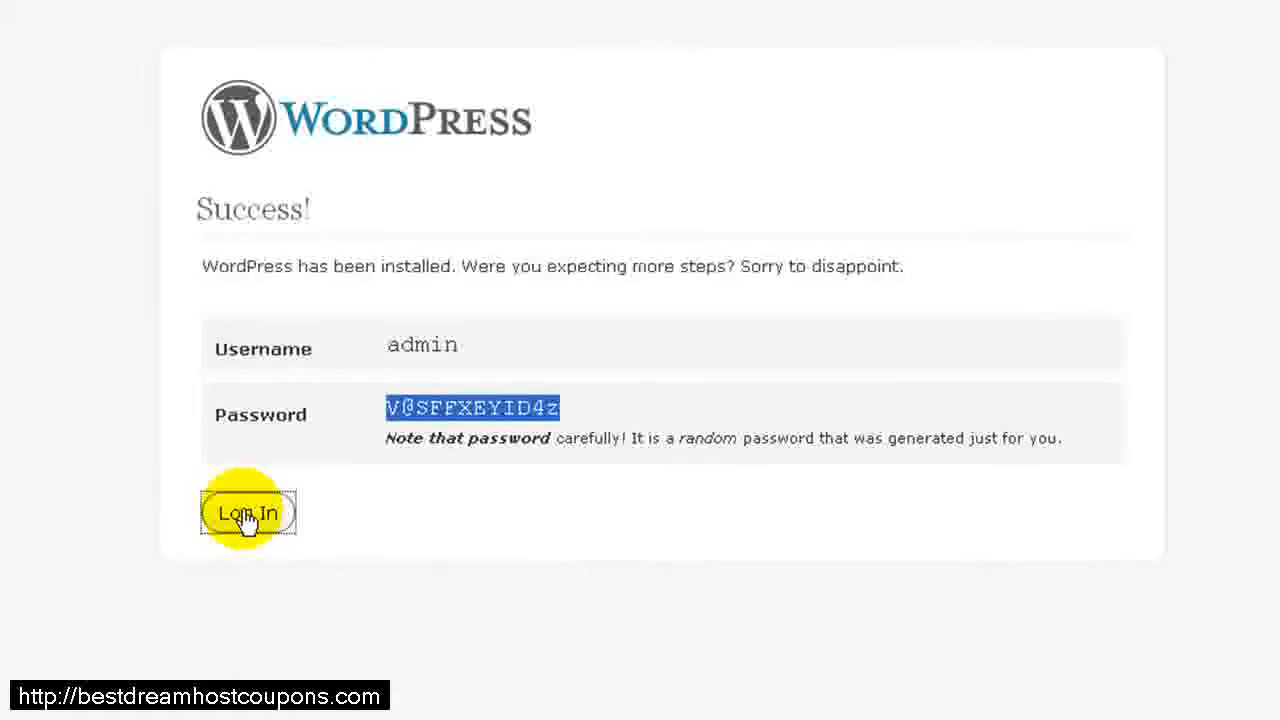
- Leave the success page for the WordPress login screen
left_click(248, 512)
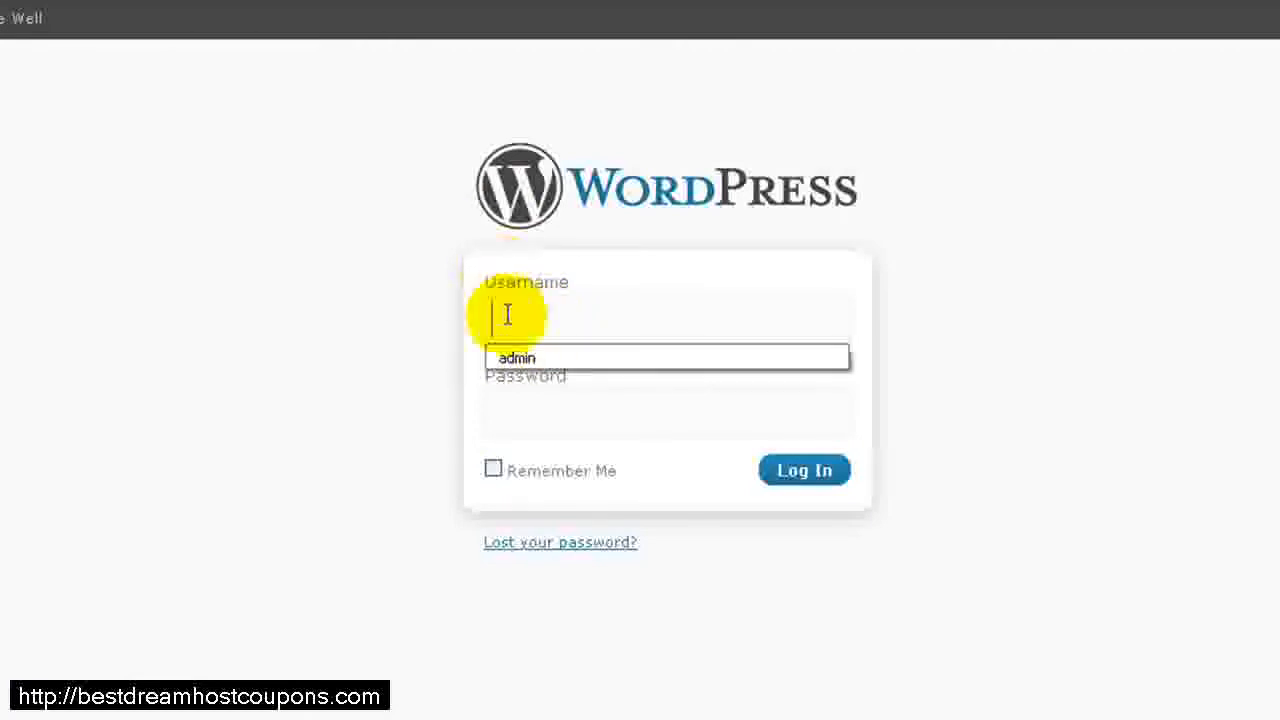
- Log in as admin with the generated password to reach the Dashboard
type("admin")
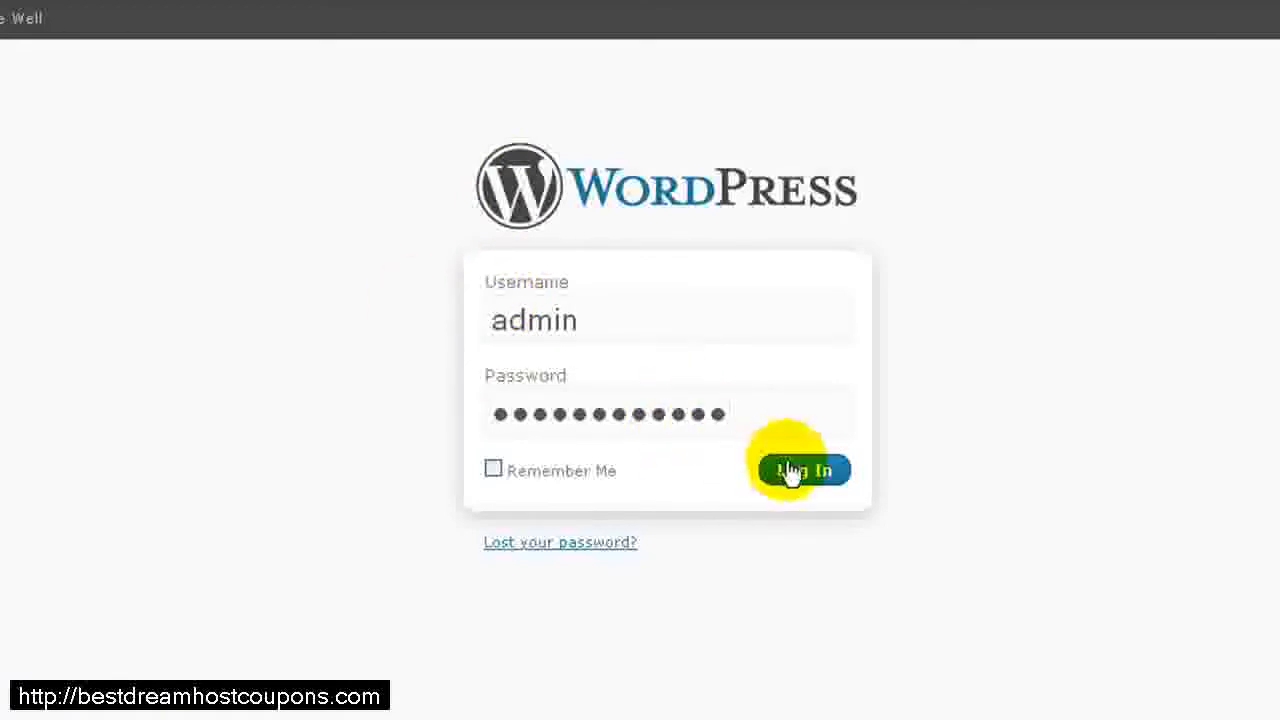
left_click(804, 470)
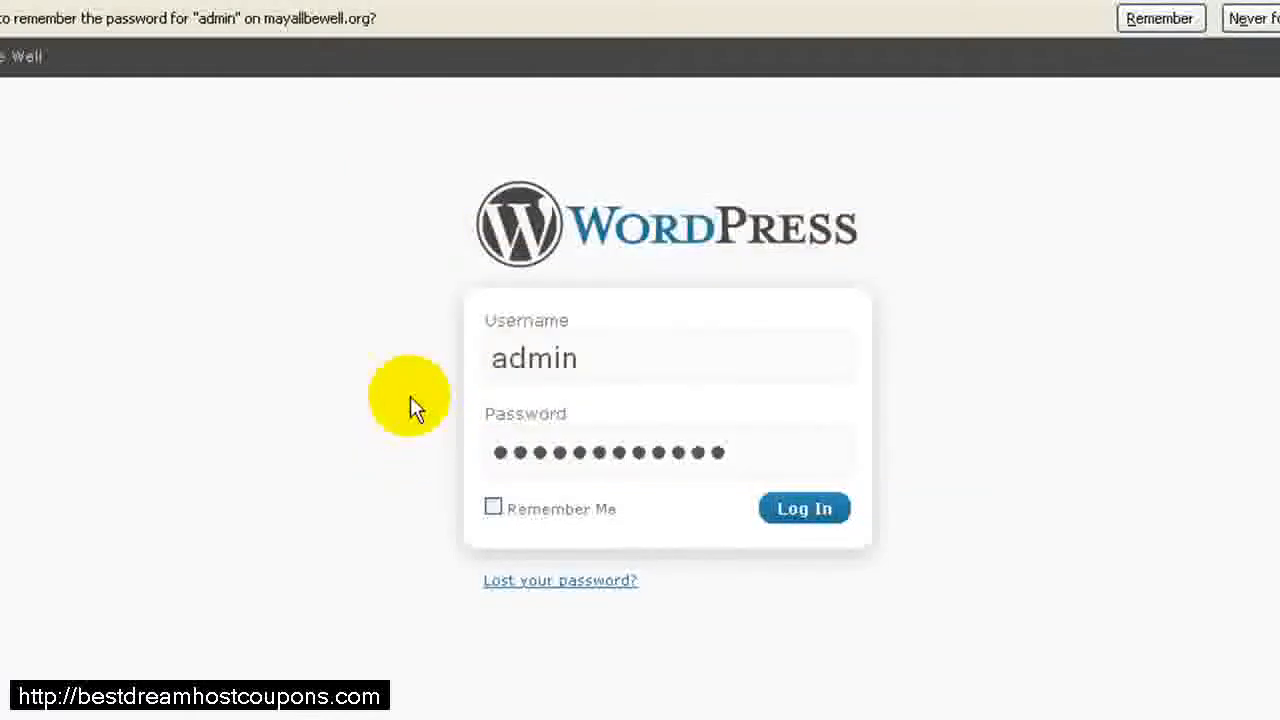
left_click(804, 508)
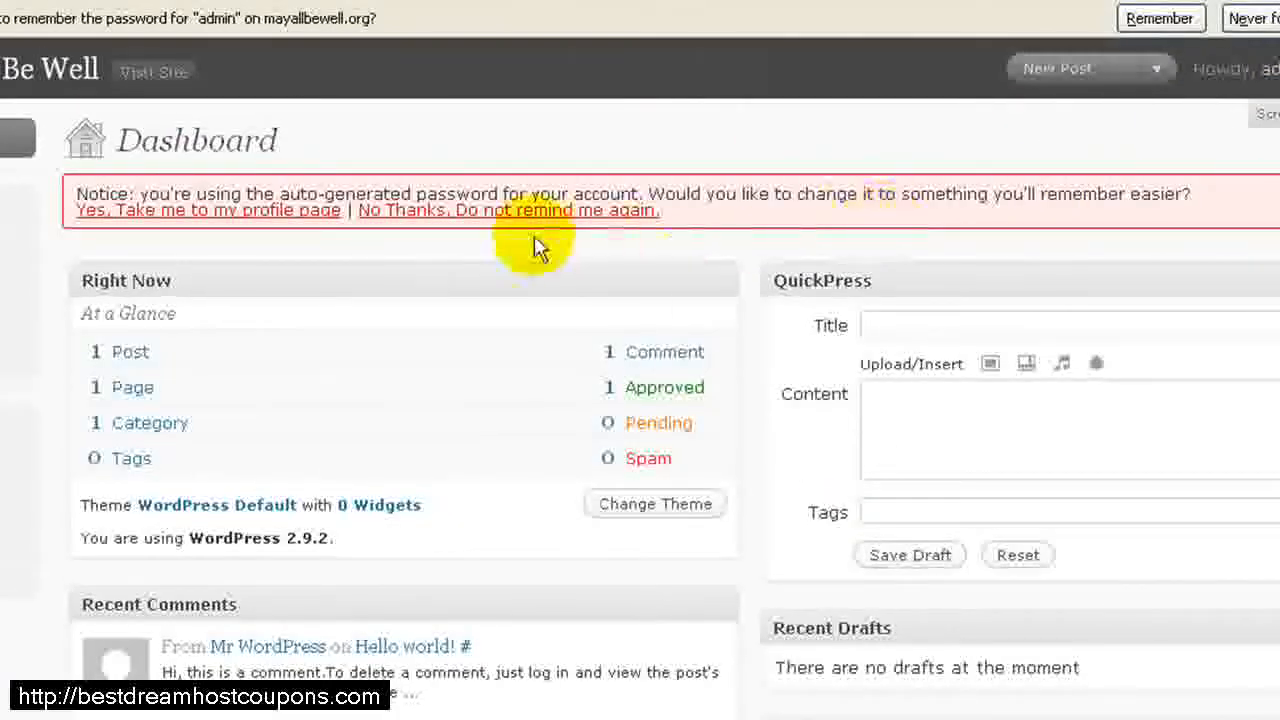
mouse_move(344, 232)
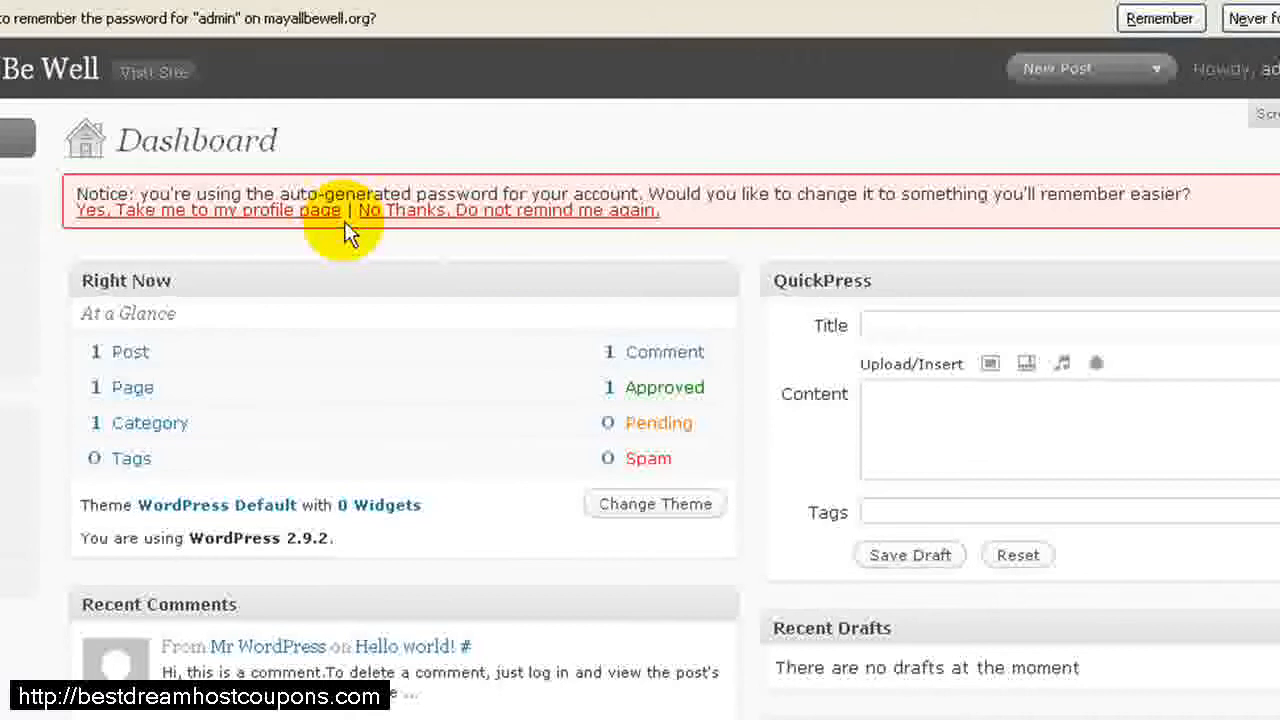